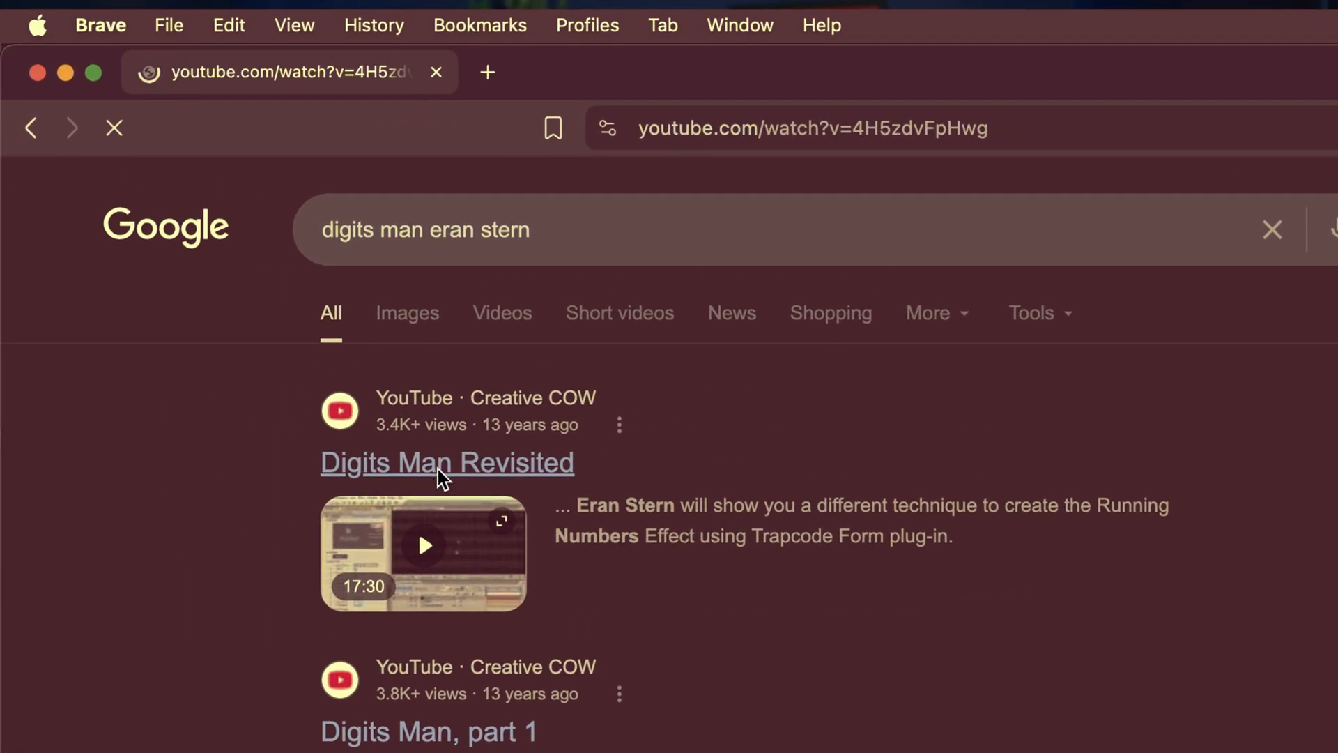
Open the 'Digits Man Revisited' YouTube video from the Google results.
{"action": "left_click", "coordinate": [446, 461]}
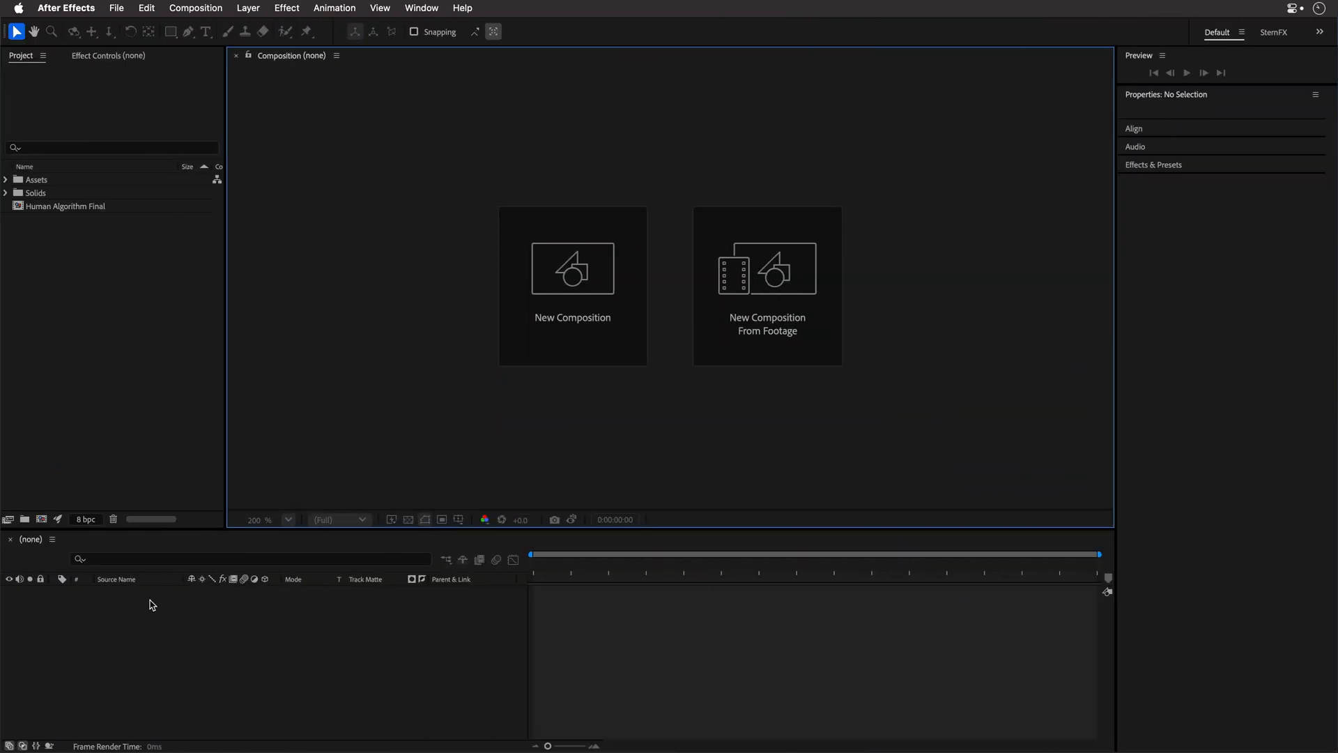
{"action": "mouse_move", "coordinate": [515, 266]}
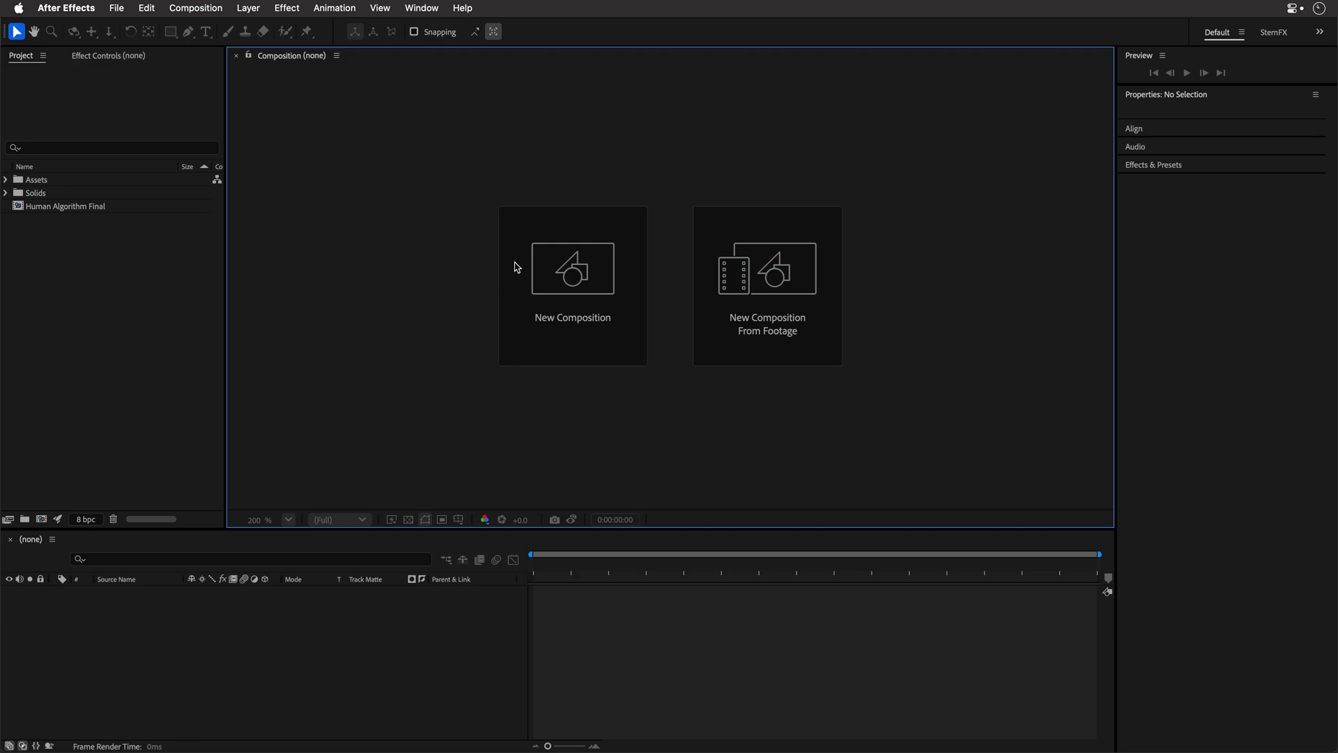
Create a new HD 1920x1080 24 fps, 10-second composition named Digits.
{"action": "left_click", "coordinate": [571, 268]}
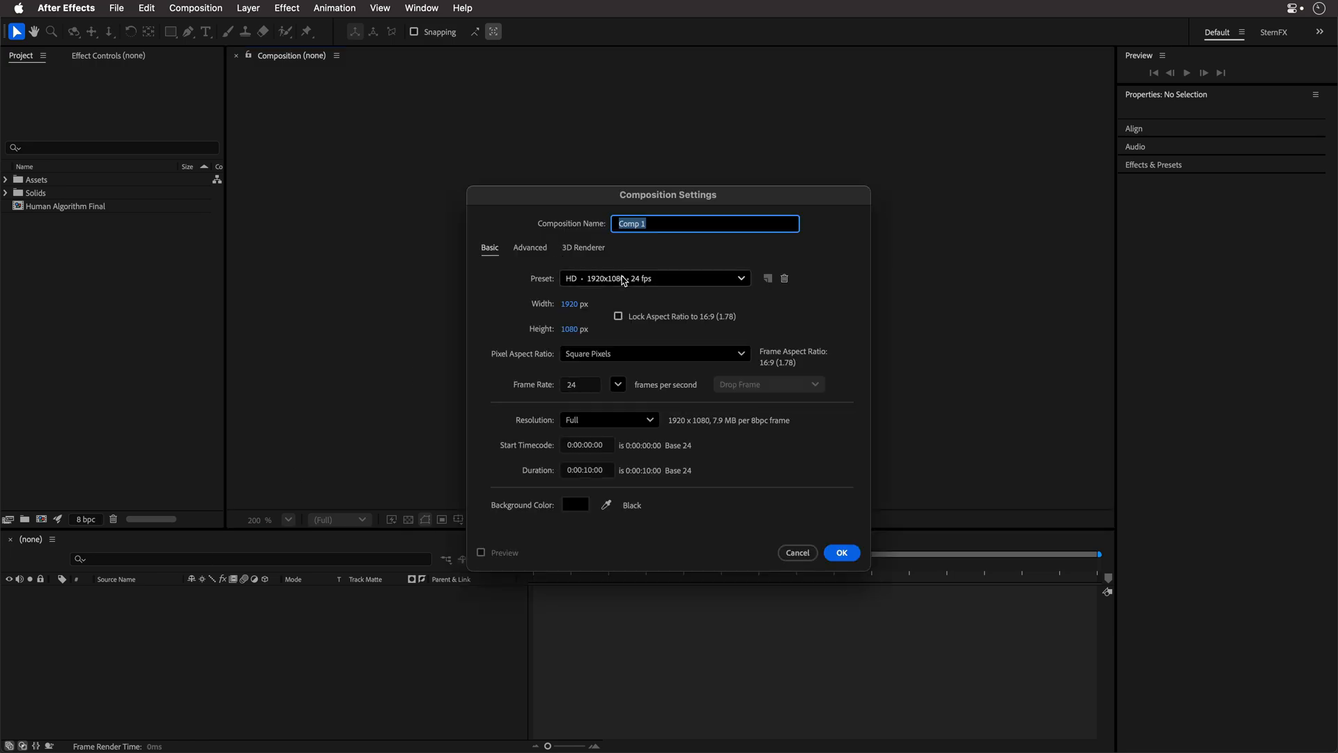
{"action": "left_click", "coordinate": [653, 277]}
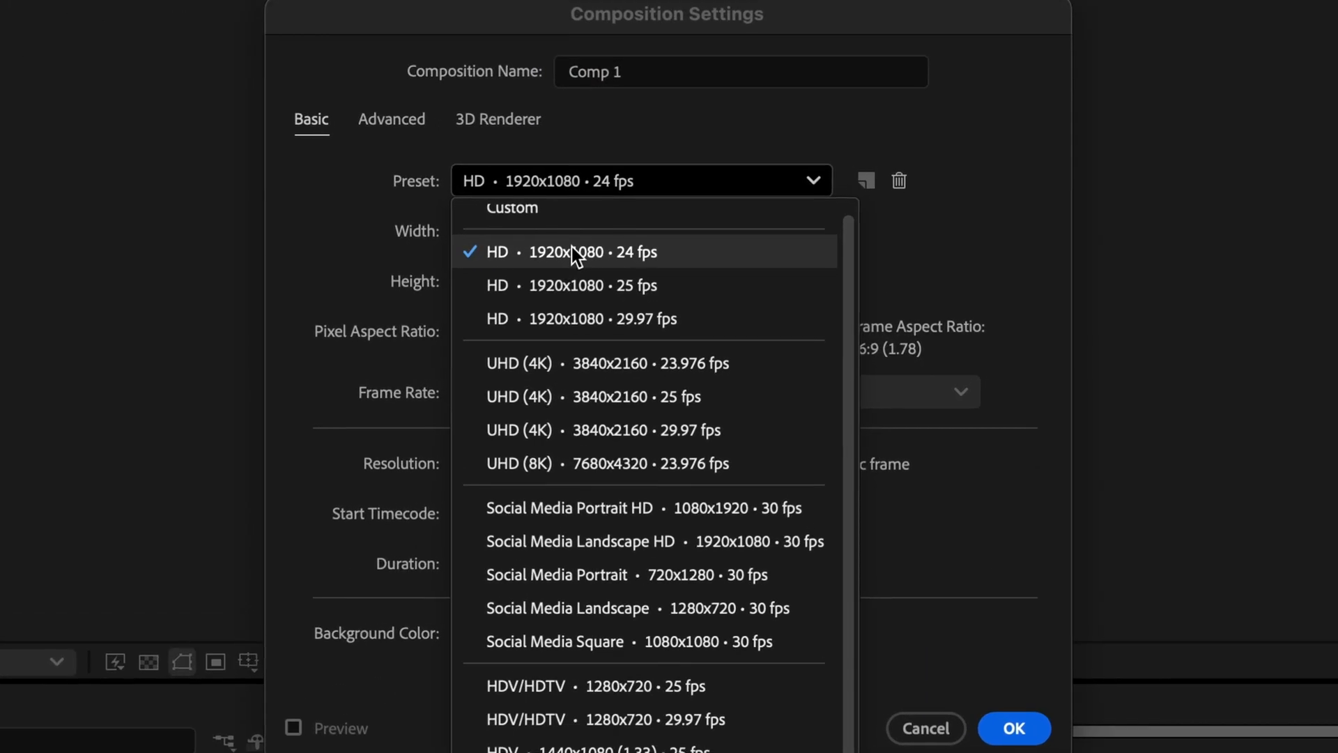
{"action": "left_click", "coordinate": [579, 252]}
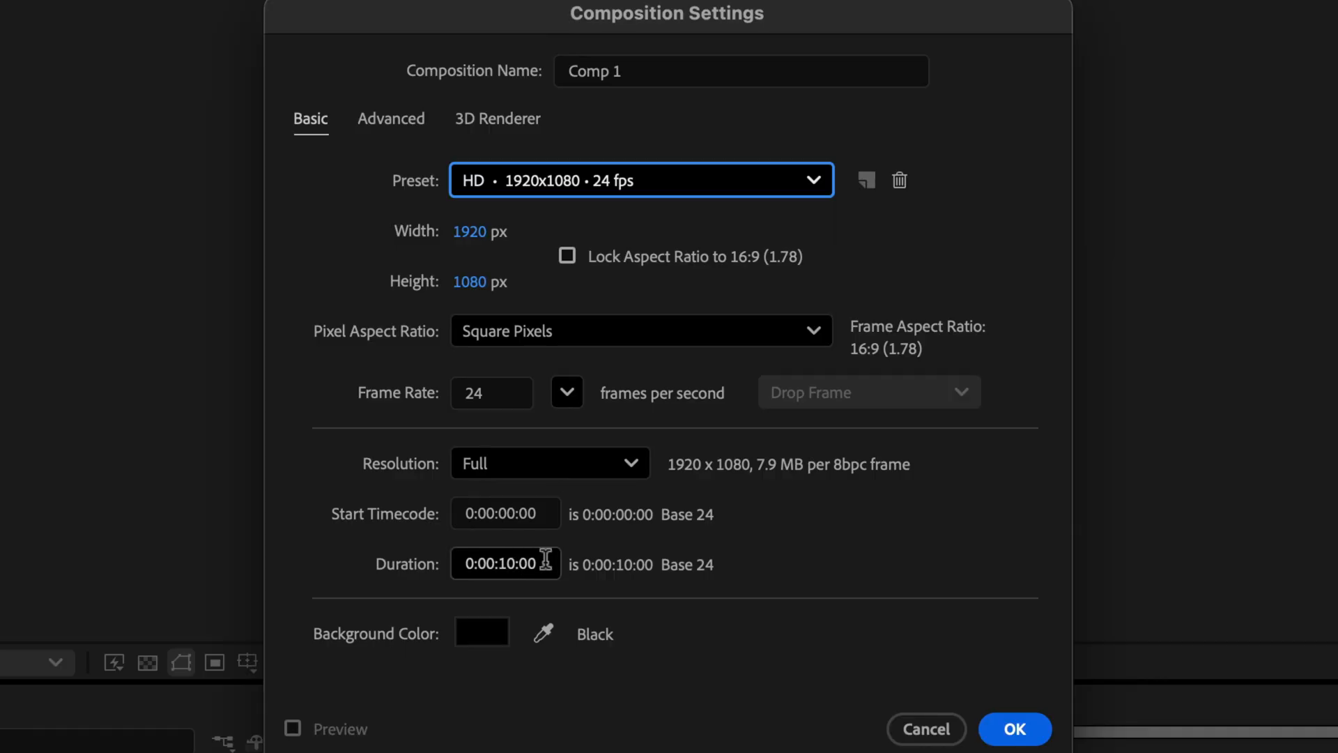
{"action": "type", "text": "D"}
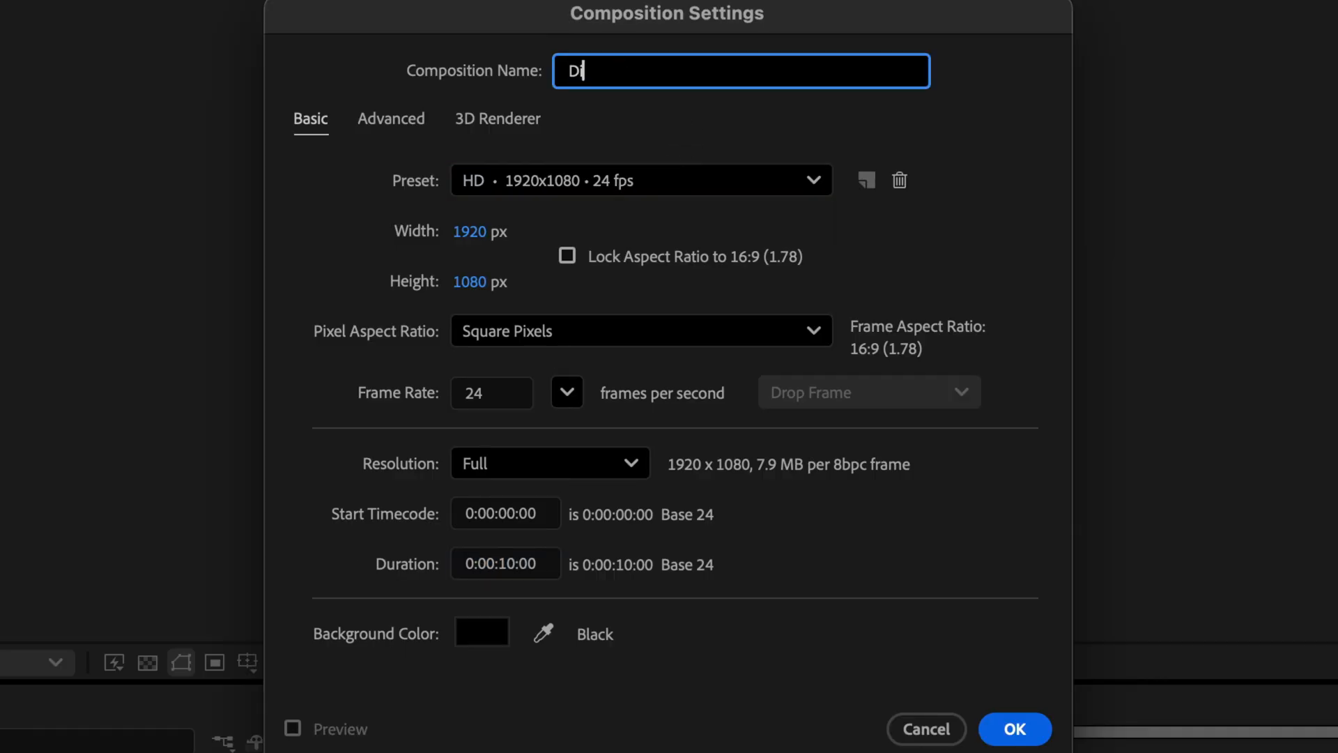
{"action": "left_click", "coordinate": [1014, 729]}
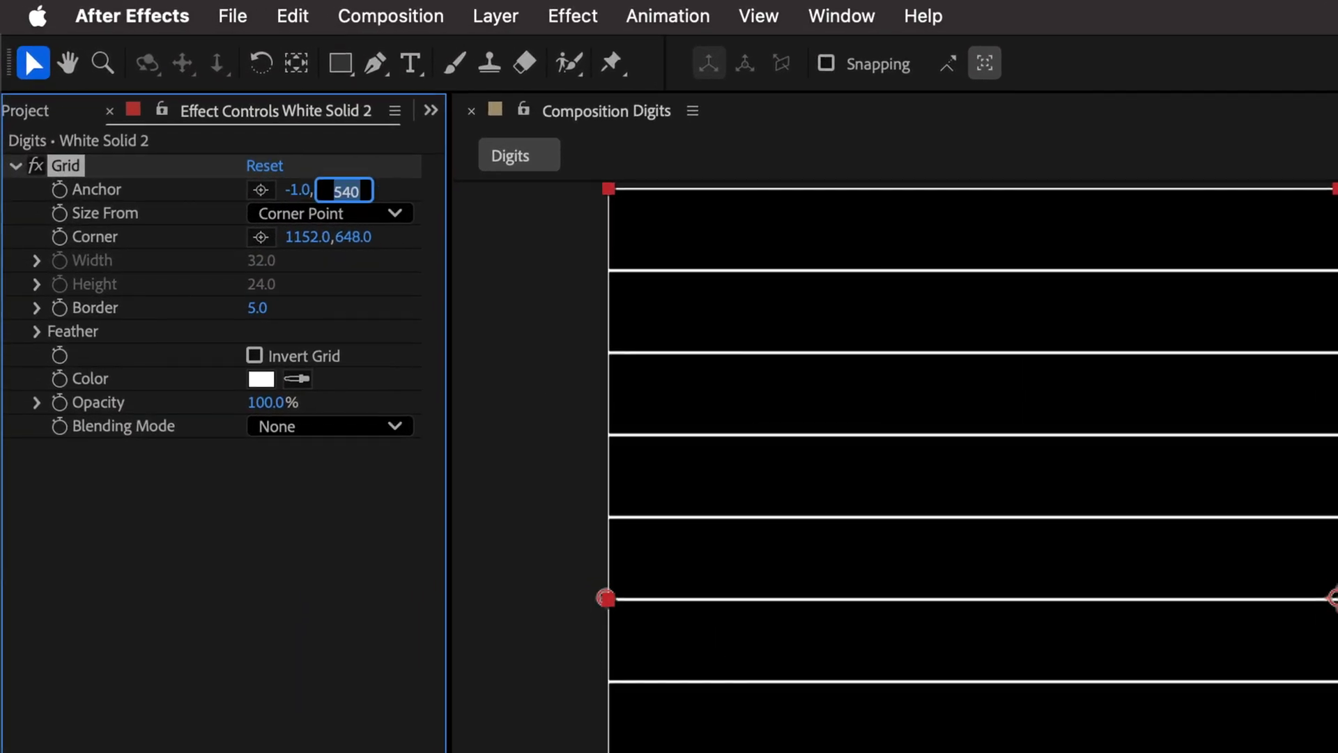
Set the Grid effect's Anchor to -1,-1 and size it with Width & Height Sliders.
{"action": "type", "text": "-1.0"}
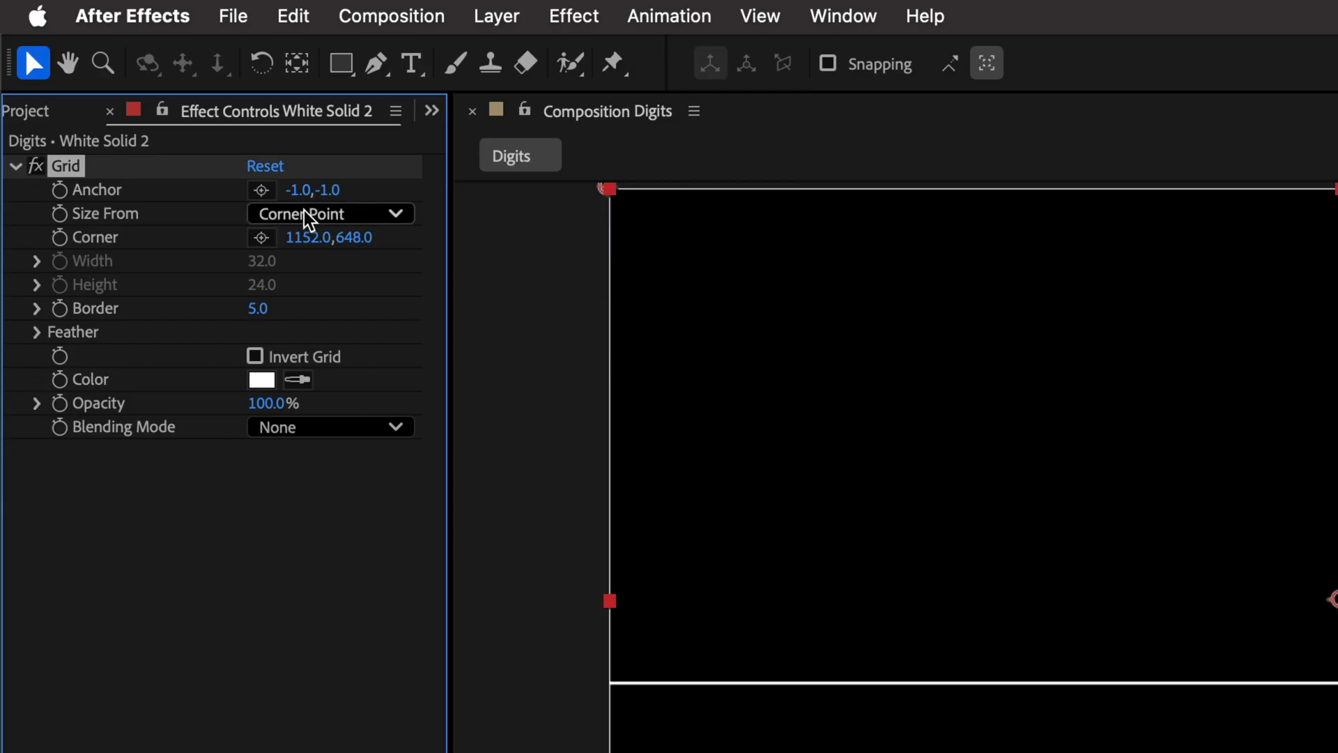
{"action": "left_click", "coordinate": [329, 213]}
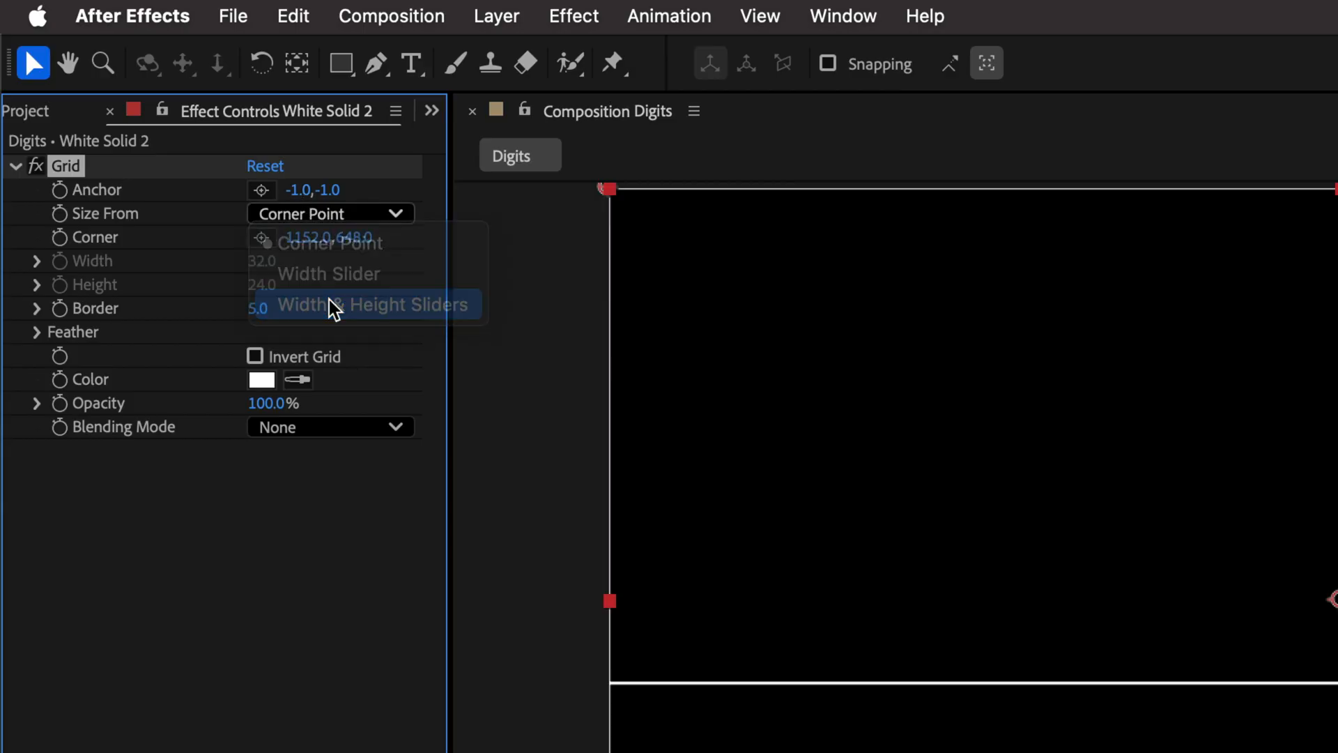
{"action": "left_click", "coordinate": [372, 304]}
{"action": "type", "text": "Grid"}
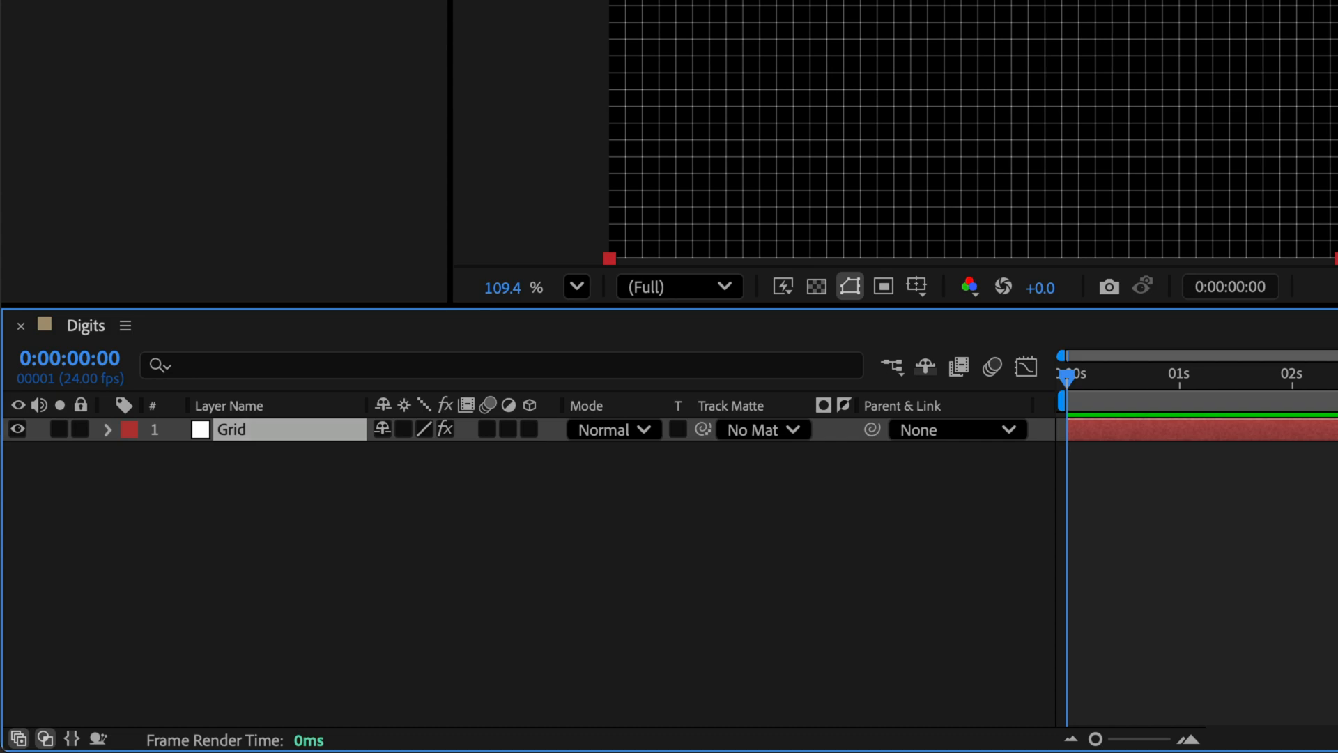
Make the Grid layer a guide layer.
{"action": "right_click", "coordinate": [231, 429]}
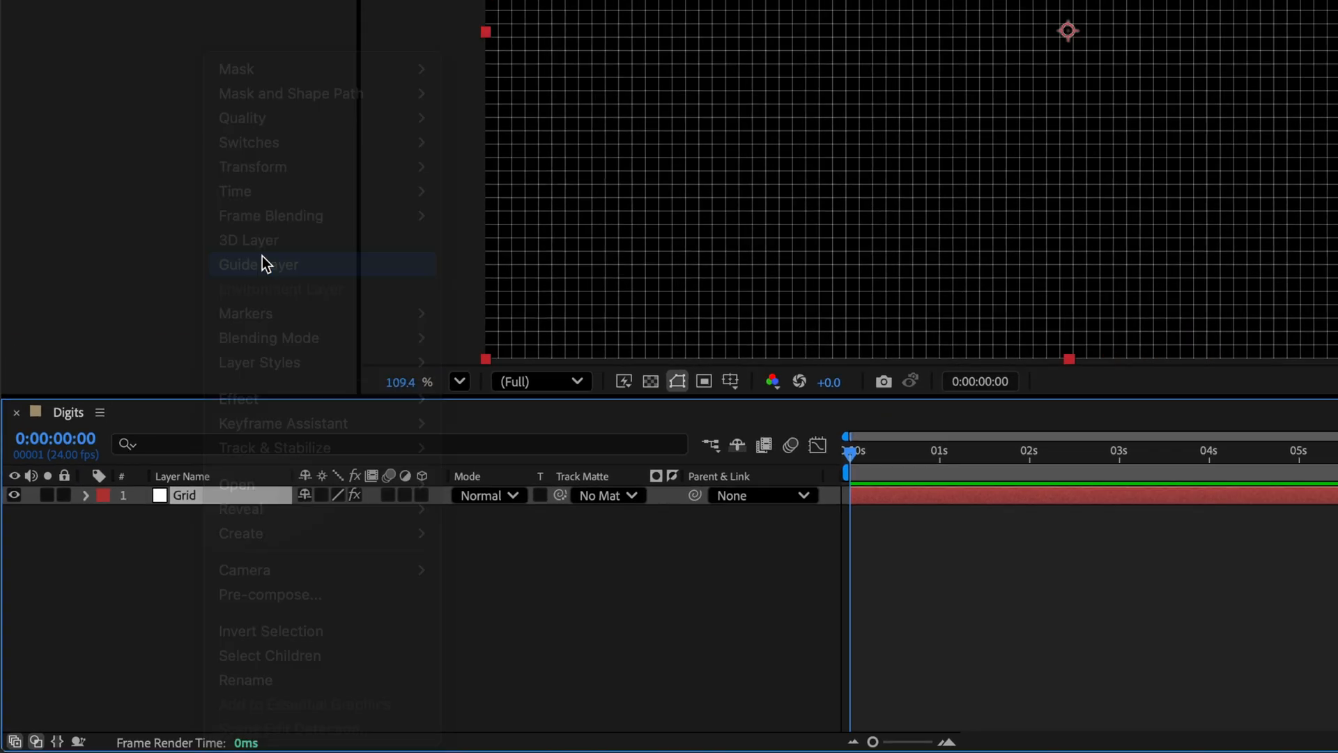
{"action": "left_click", "coordinate": [258, 263]}
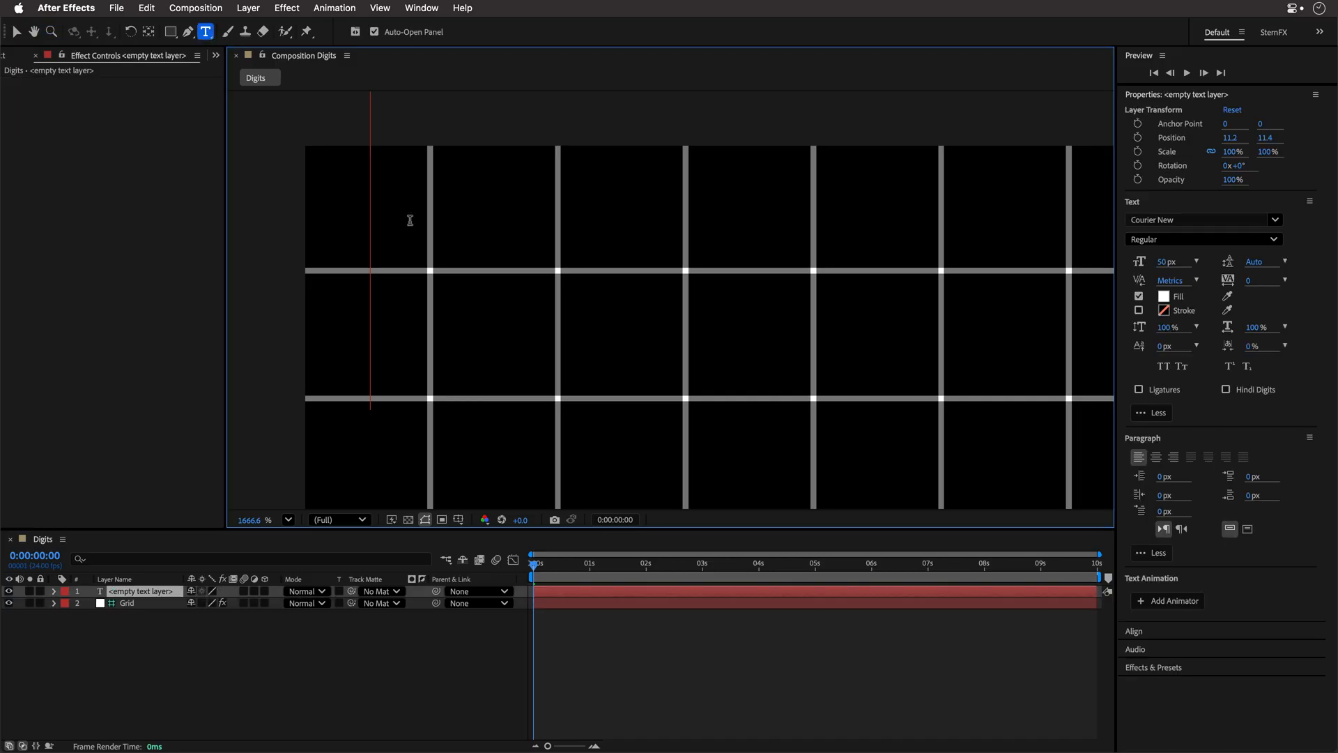
Enter the digit 0 in the text layer and set its font size to 22 px.
{"action": "type", "text": "0"}
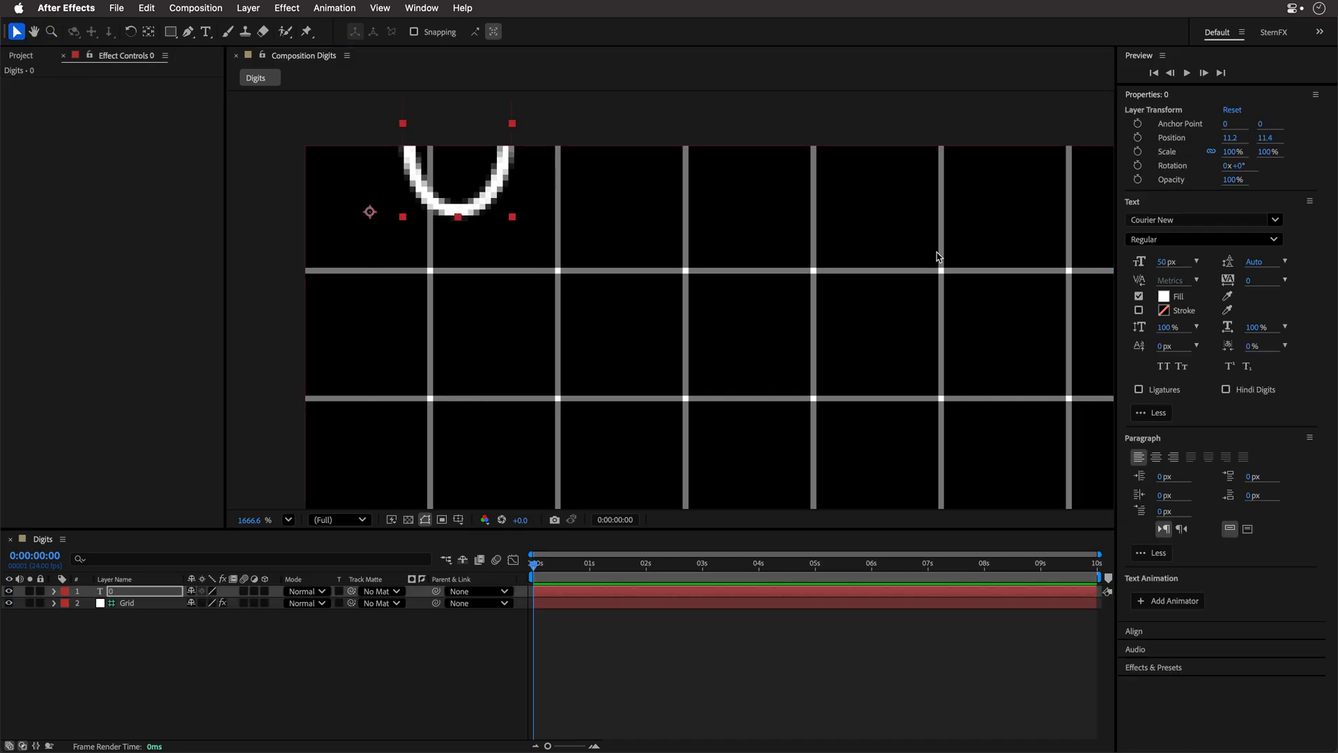
{"action": "mouse_move", "coordinate": [1166, 220]}
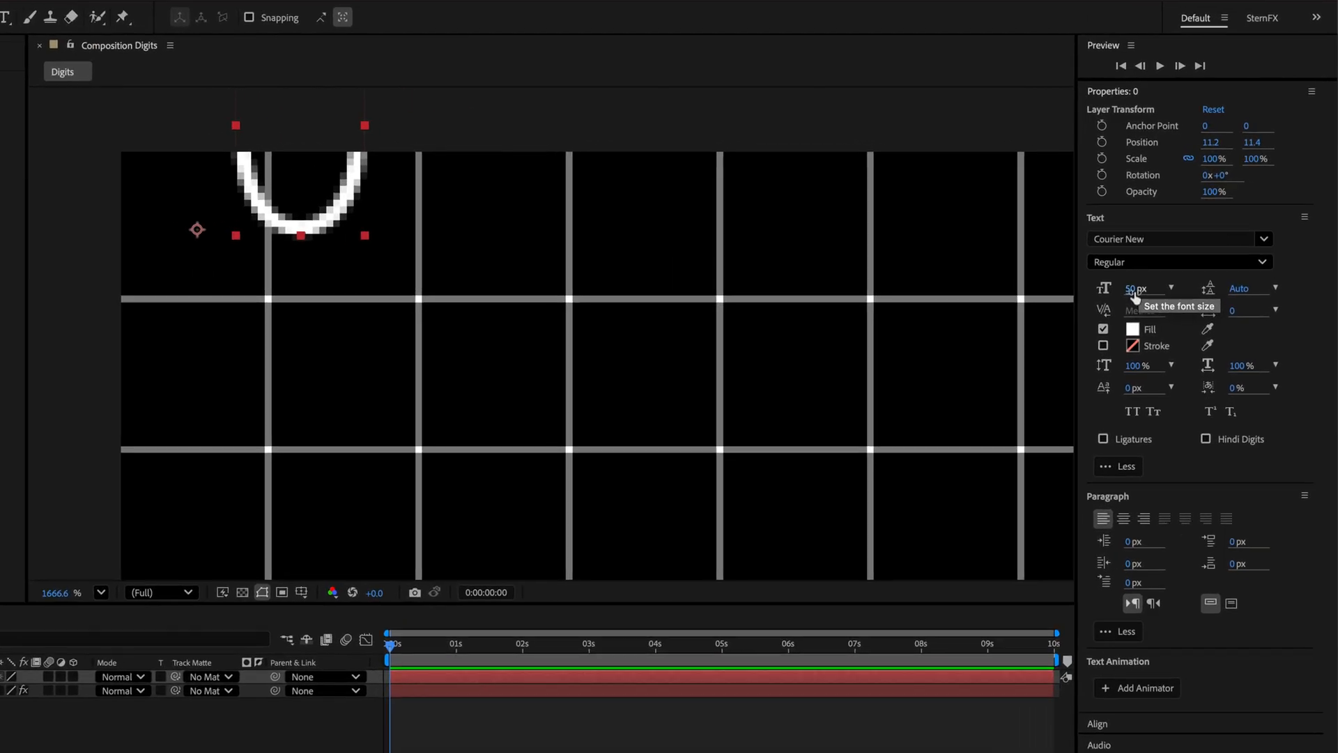
{"action": "type", "text": "22"}
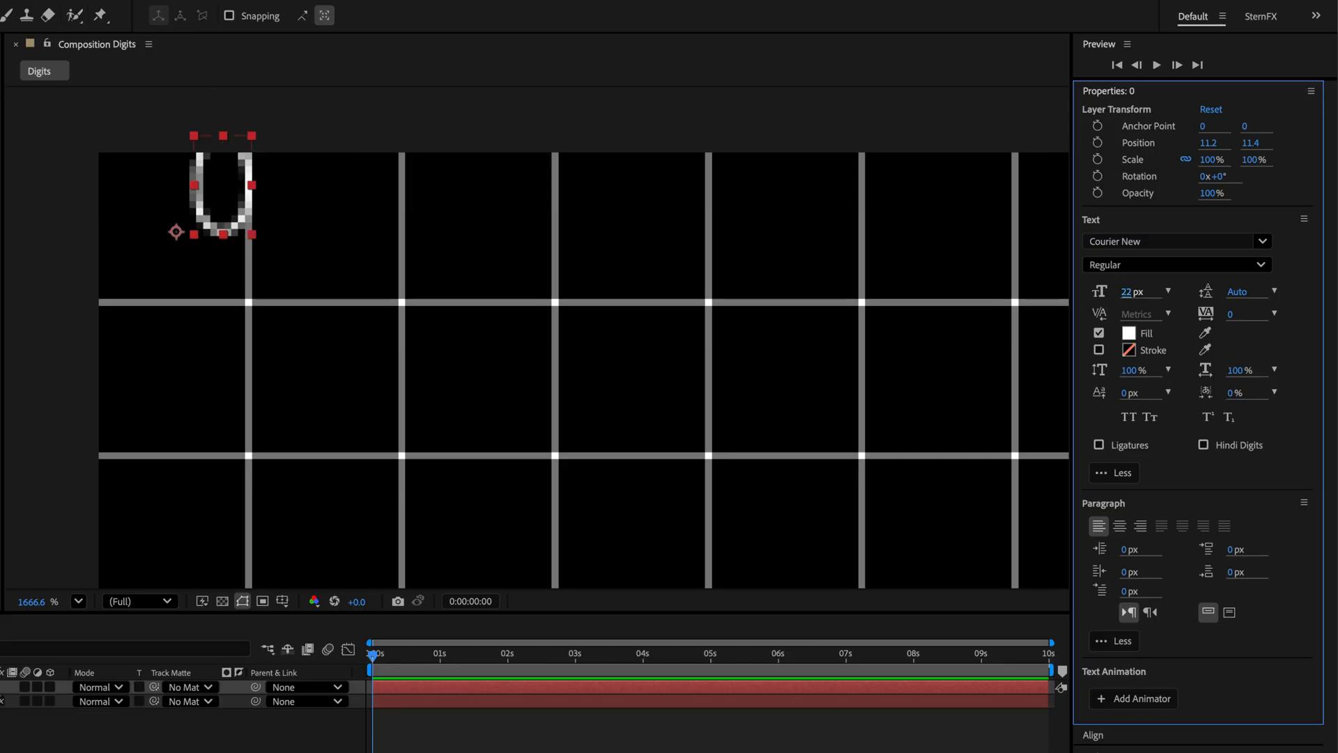
{"action": "mouse_move", "coordinate": [714, 223]}
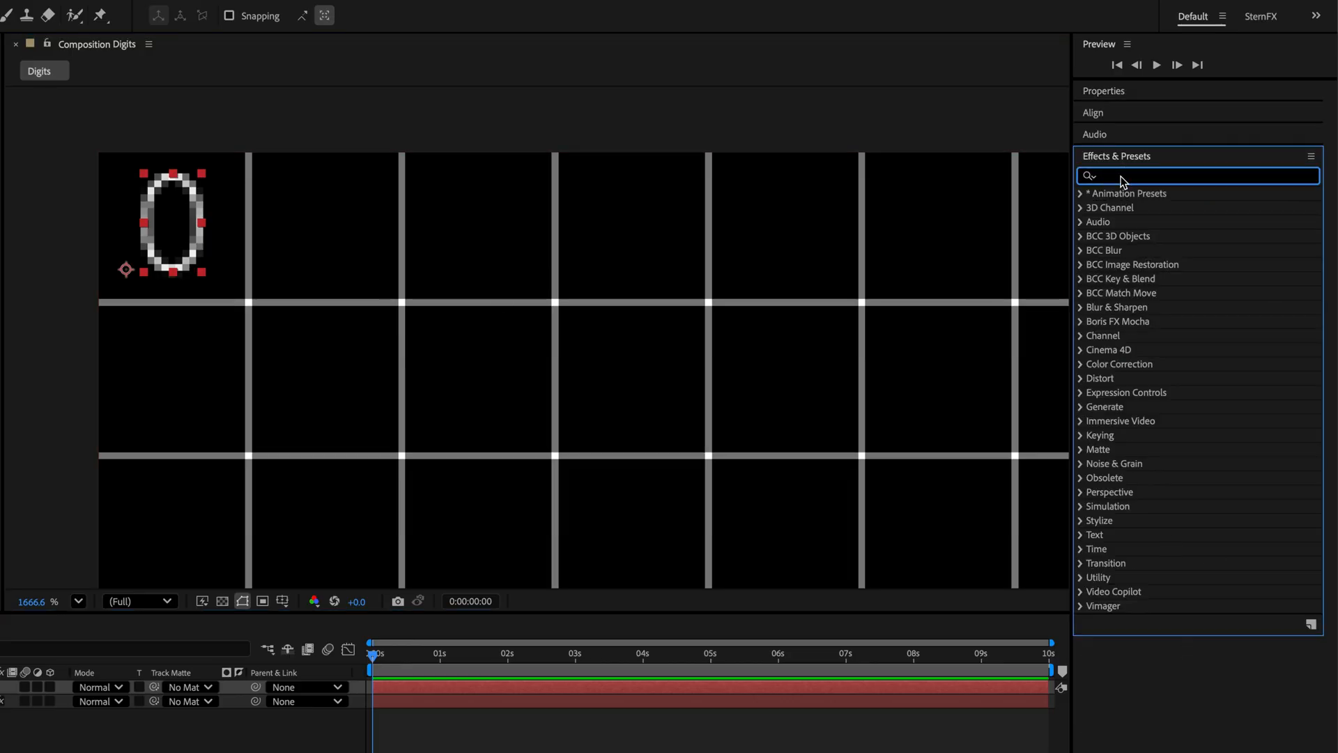
Apply the StemFX Text Repeater preset to the 0 layer with 87 characters per row.
{"action": "type", "text": "text re"}
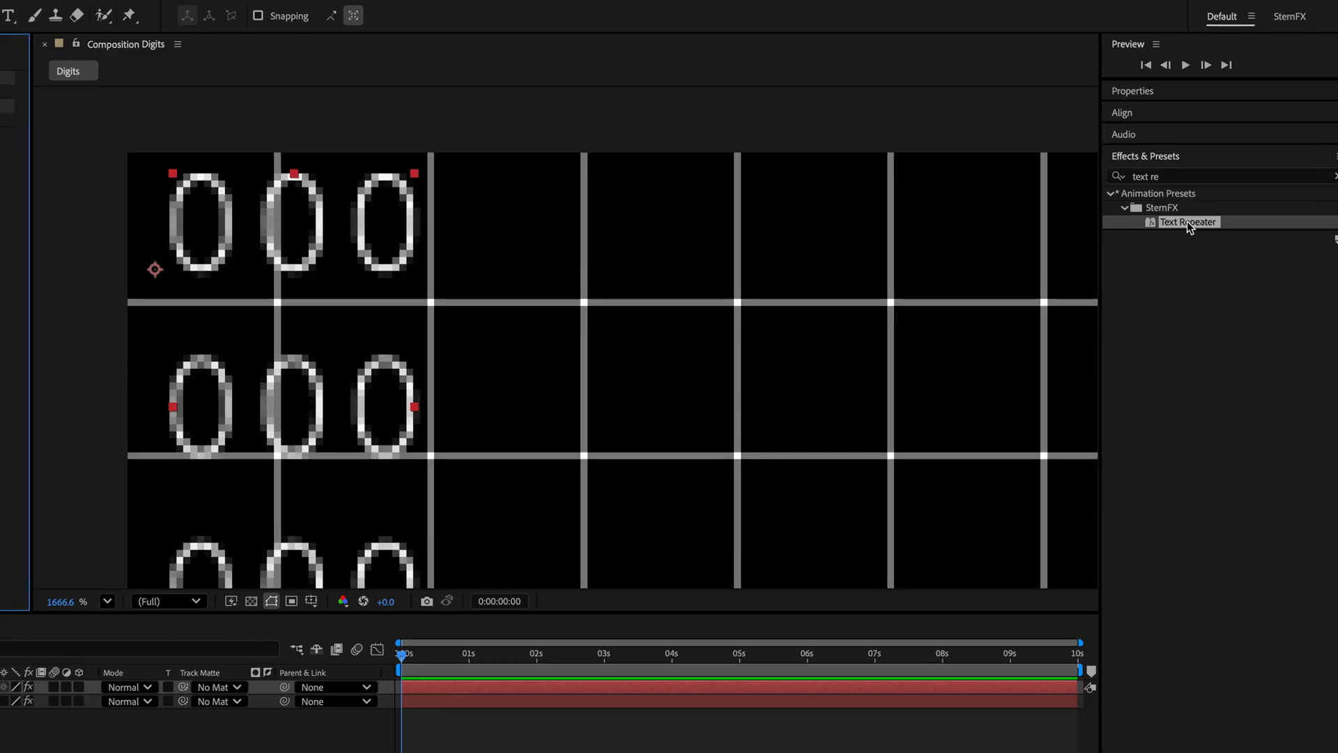
{"action": "double_click", "coordinate": [1187, 222]}
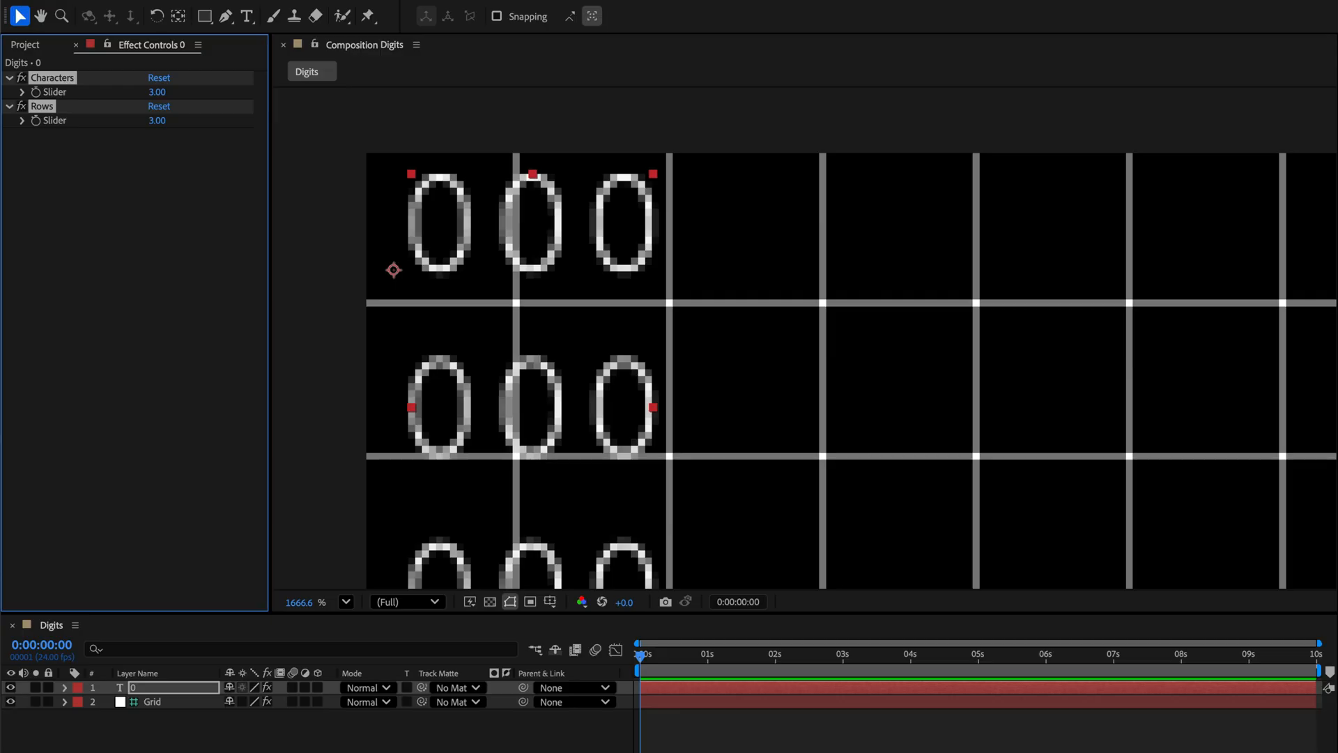
{"action": "mouse_move", "coordinate": [1274, 214]}
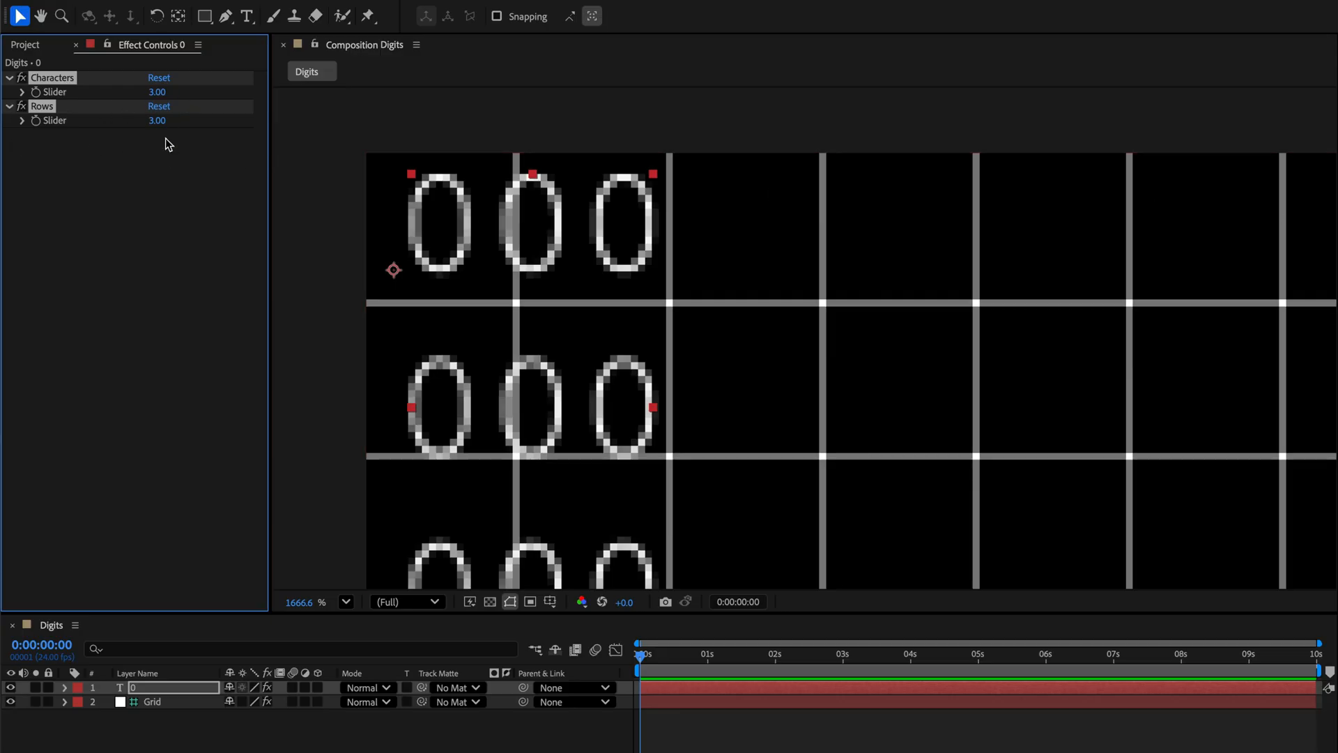
{"action": "left_click", "coordinate": [157, 92]}
{"action": "type", "text": "87"}
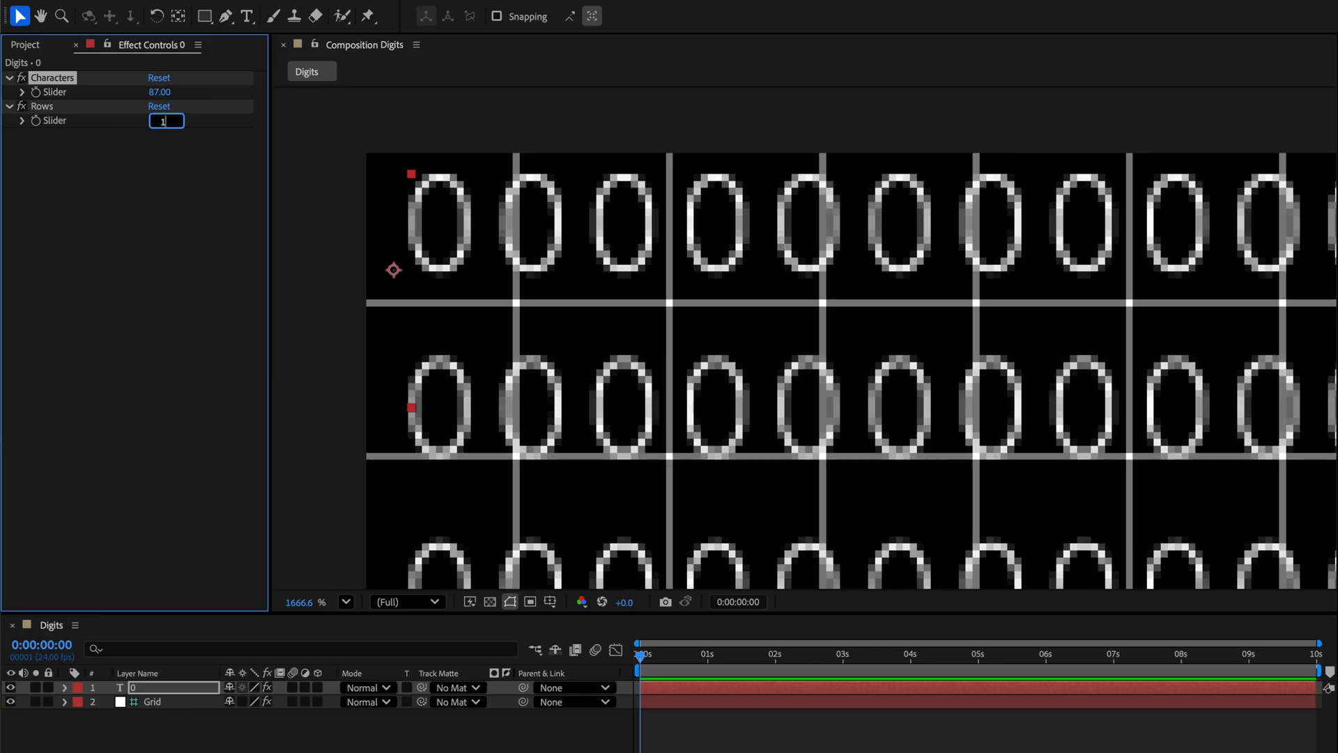
{"action": "type", "text": "080"}
{"action": "type", "text": "text re"}
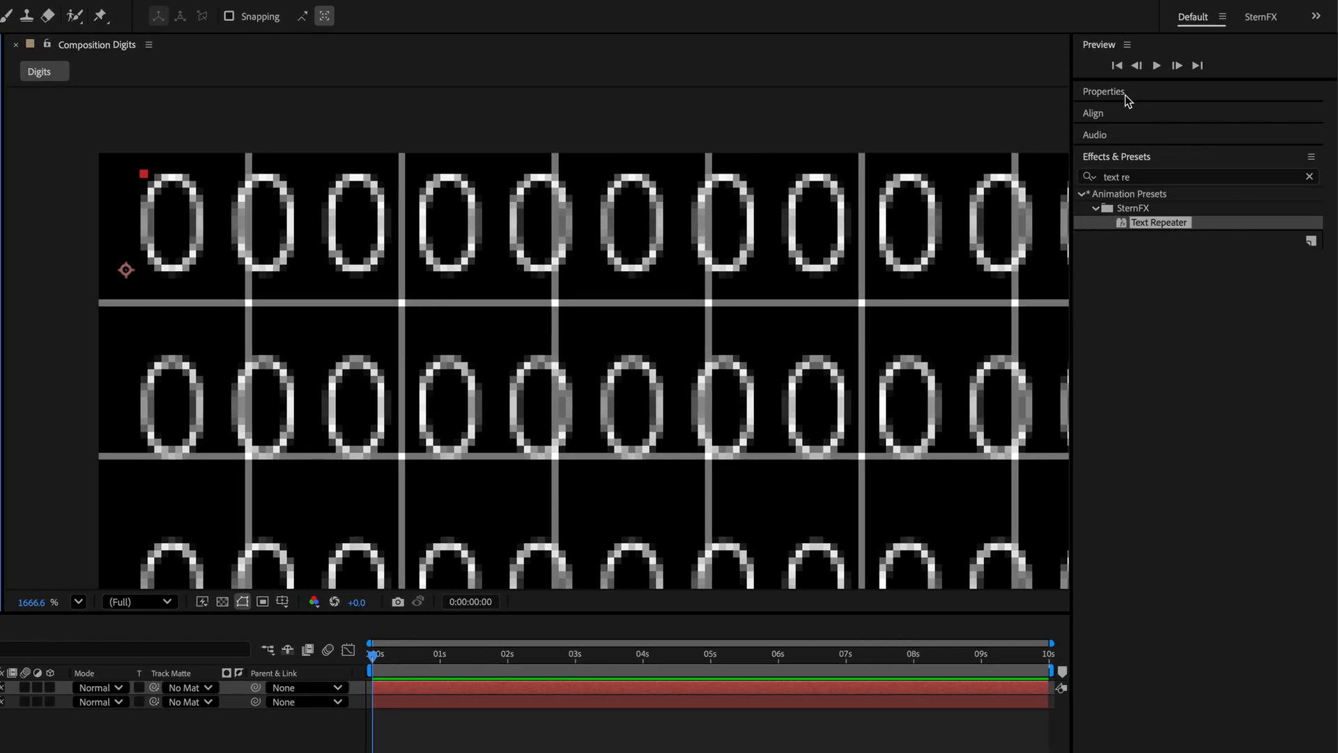
Set the text leading to 22 px so each row of zeros fits one grid row.
{"action": "left_click", "coordinate": [1102, 91]}
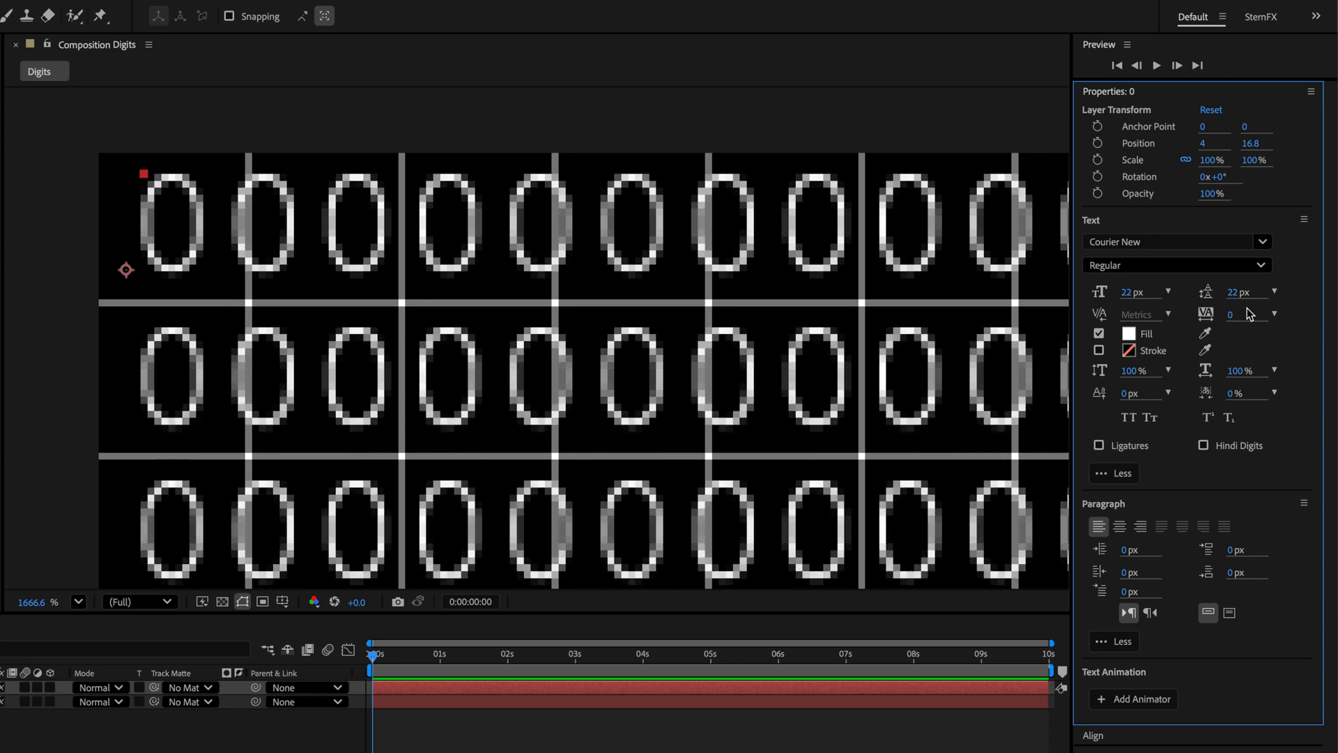
{"action": "mouse_move", "coordinate": [1250, 317]}
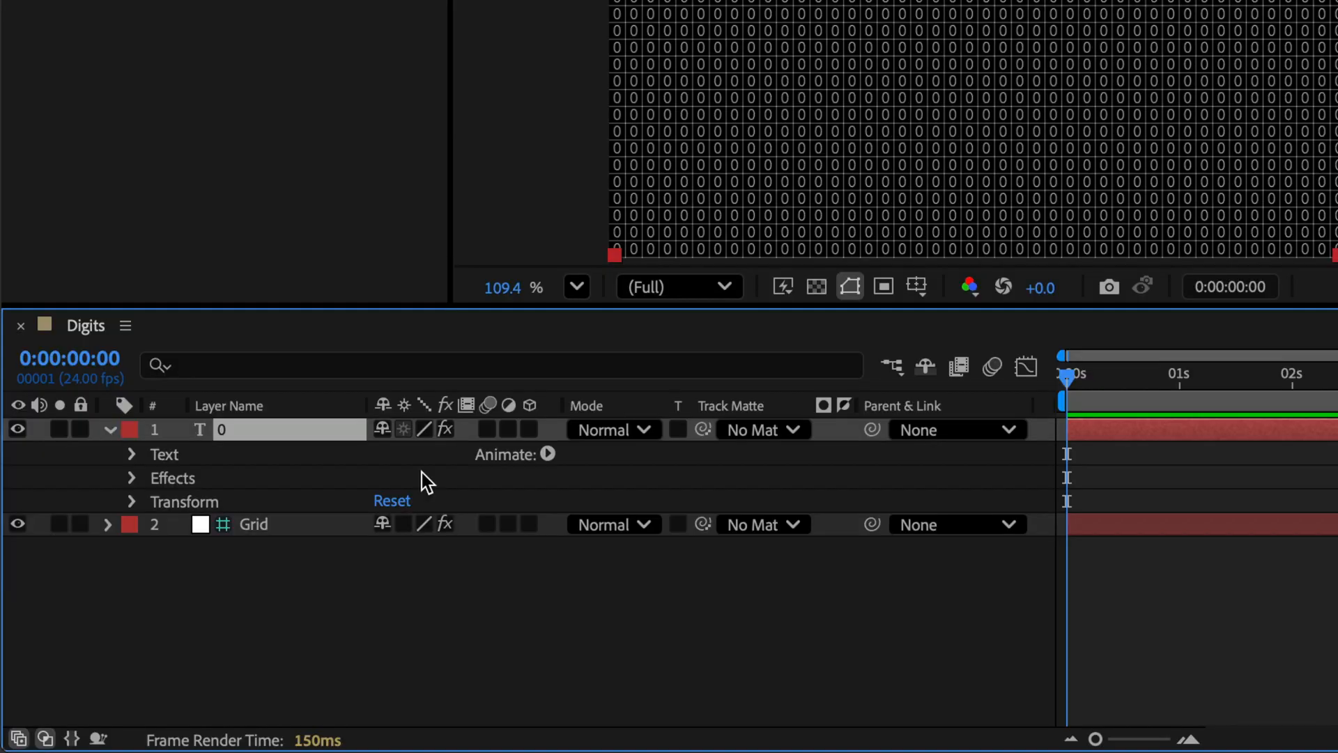
Add a Character Offset animator with offset 8 and replace the Range Selector with a Wiggly Selector.
{"action": "left_click", "coordinate": [132, 454]}
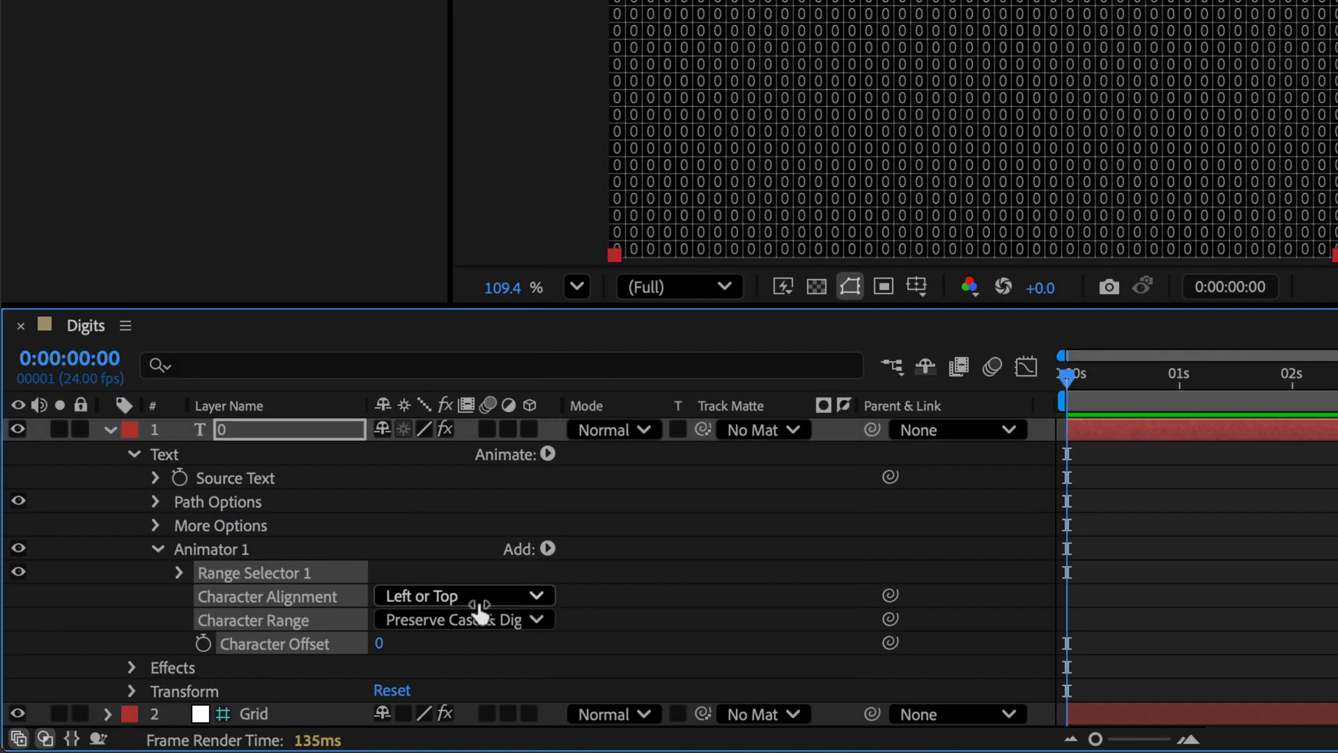
{"action": "mouse_move", "coordinate": [397, 664]}
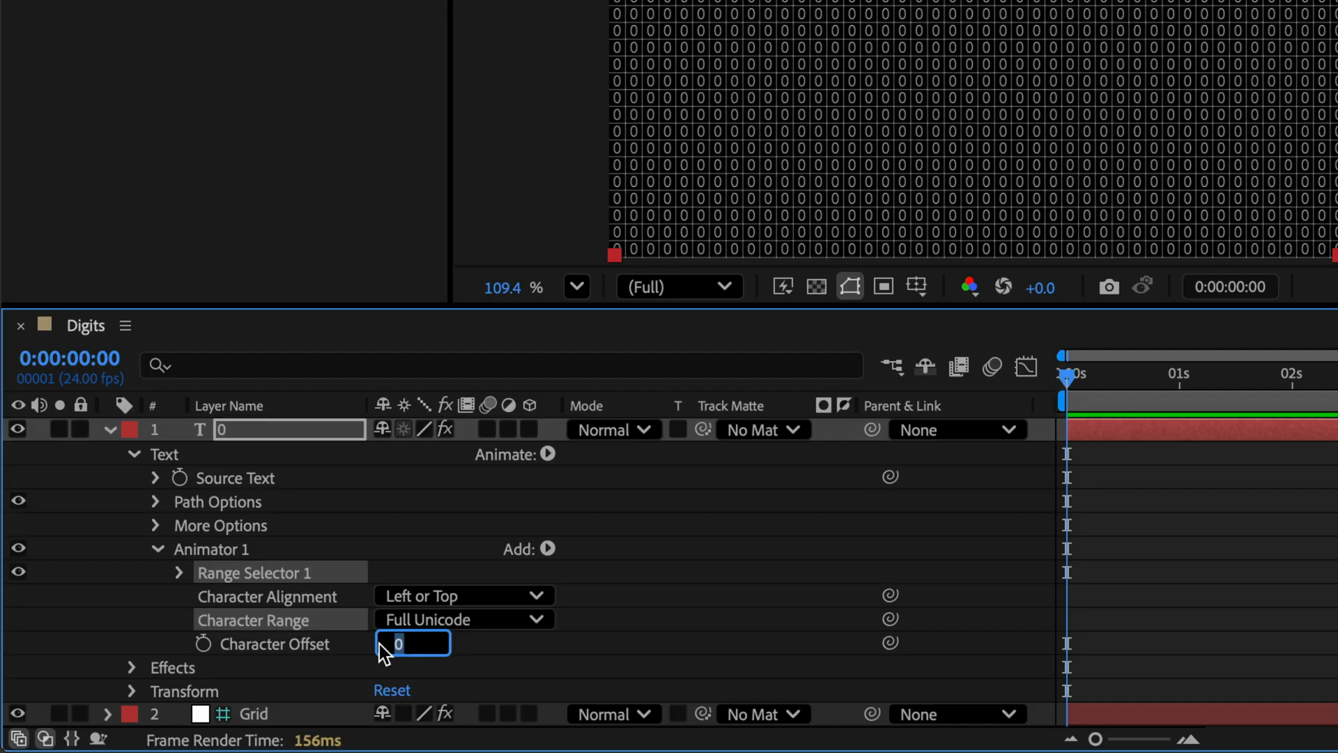
{"action": "type", "text": "8"}
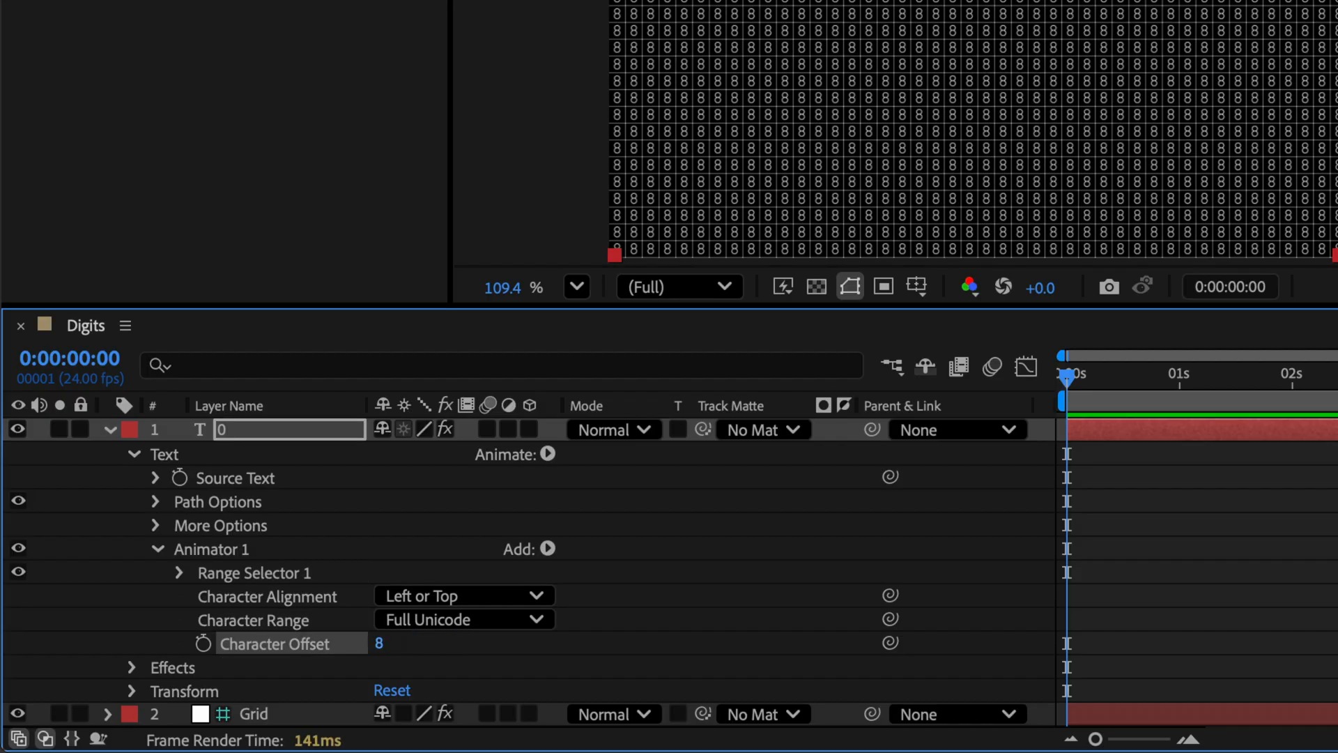
{"action": "left_click", "coordinate": [252, 571]}
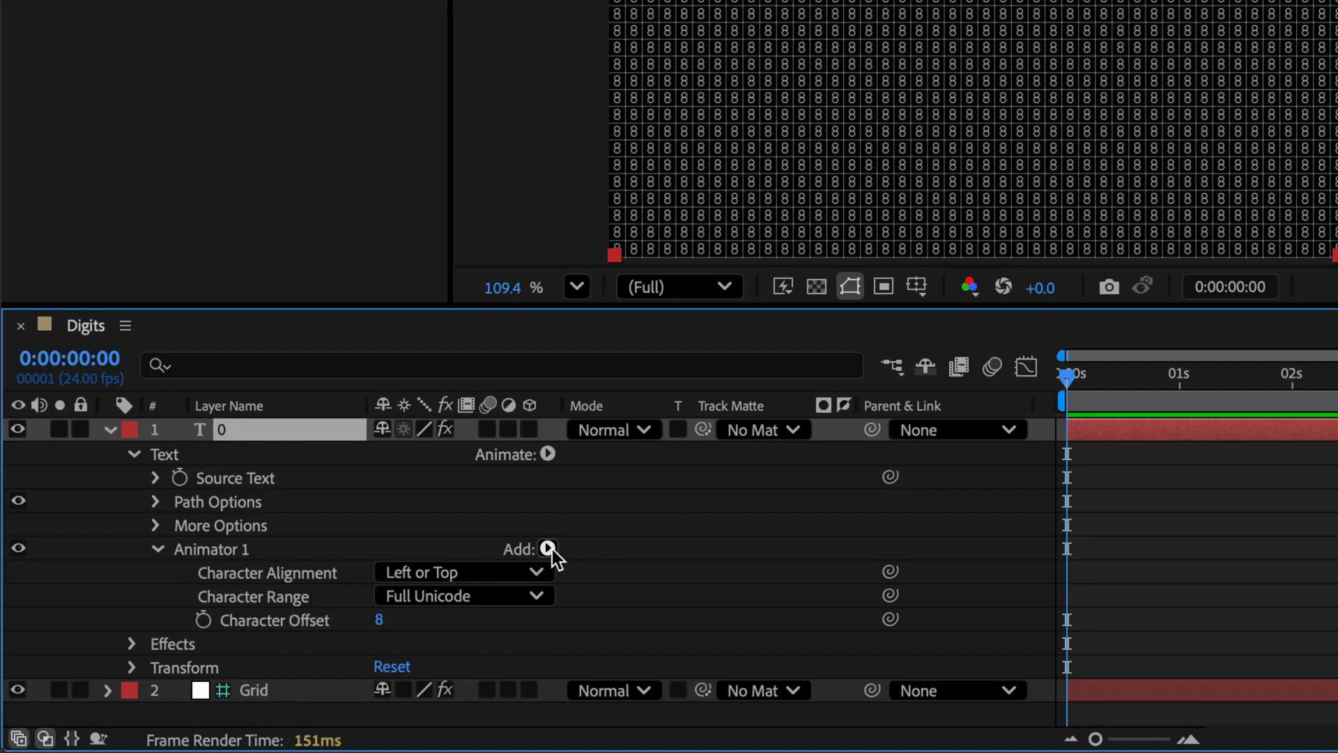
{"action": "left_click", "coordinate": [548, 549]}
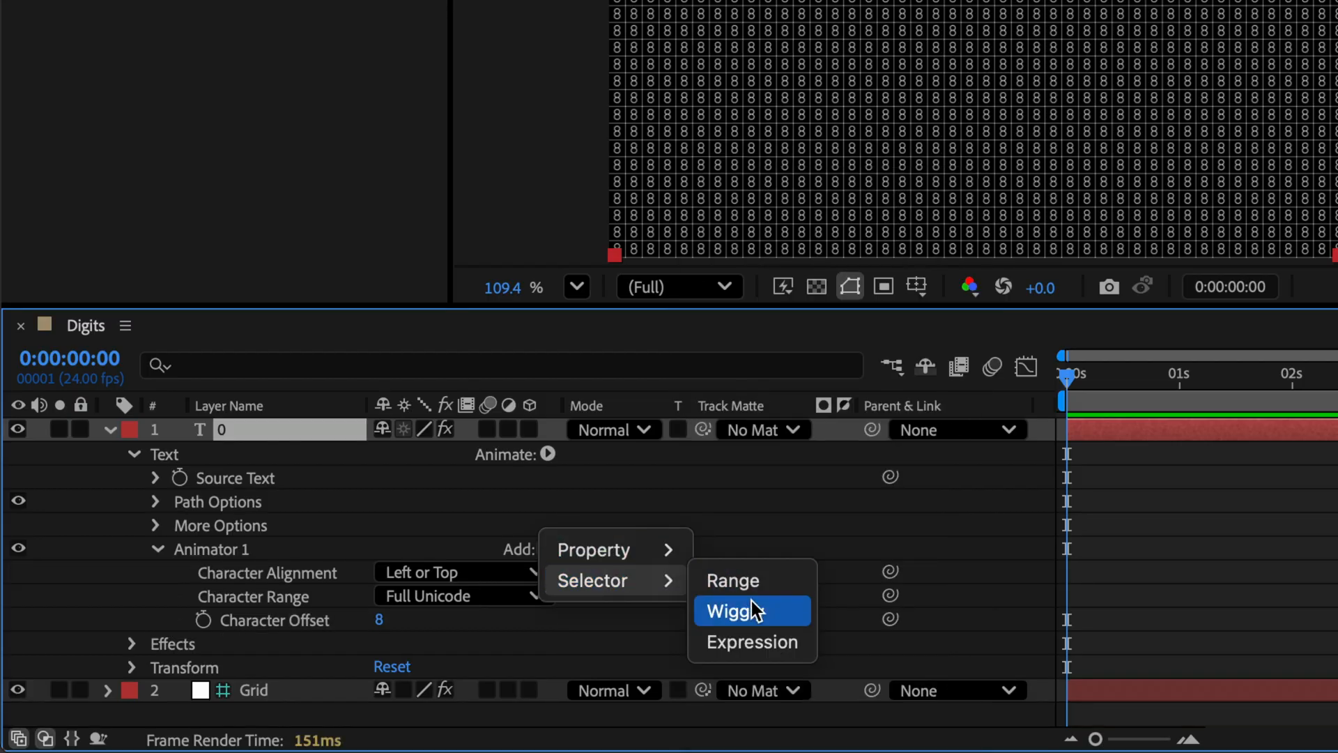
{"action": "left_click", "coordinate": [736, 612]}
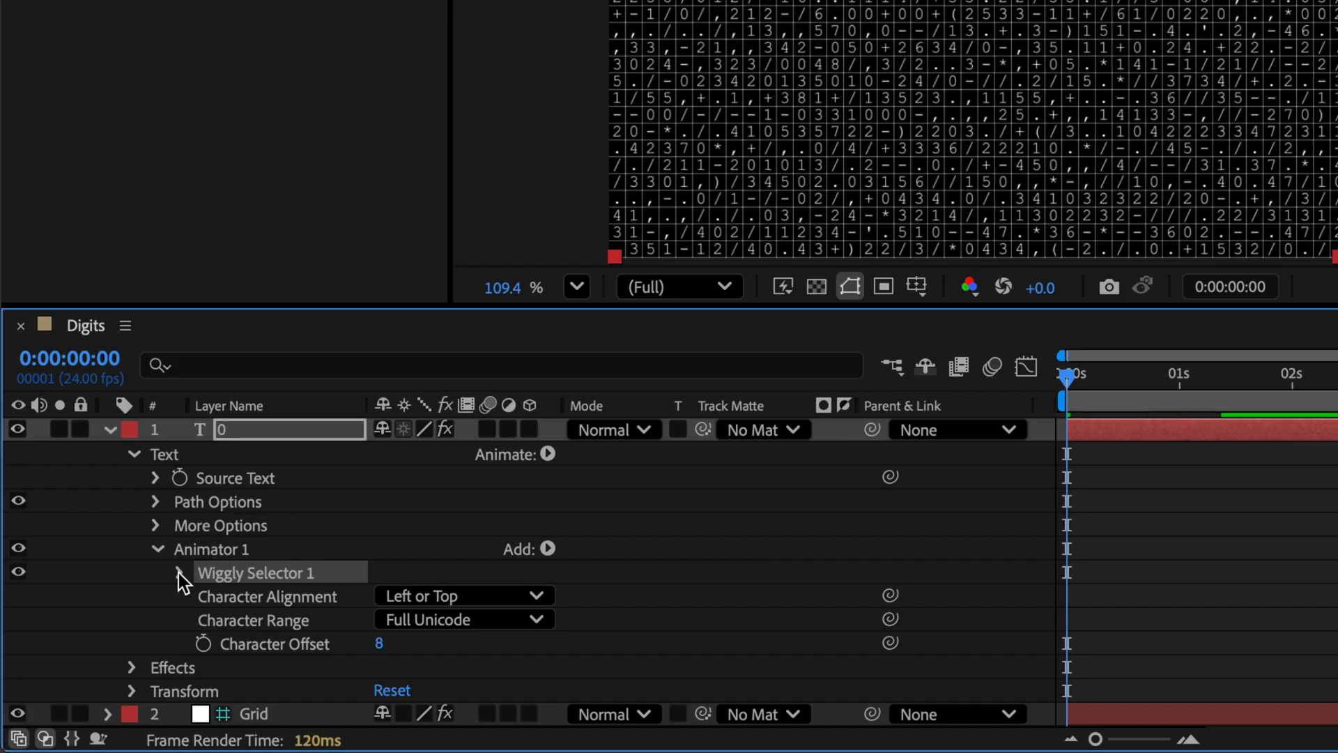
{"action": "left_click", "coordinate": [180, 572]}
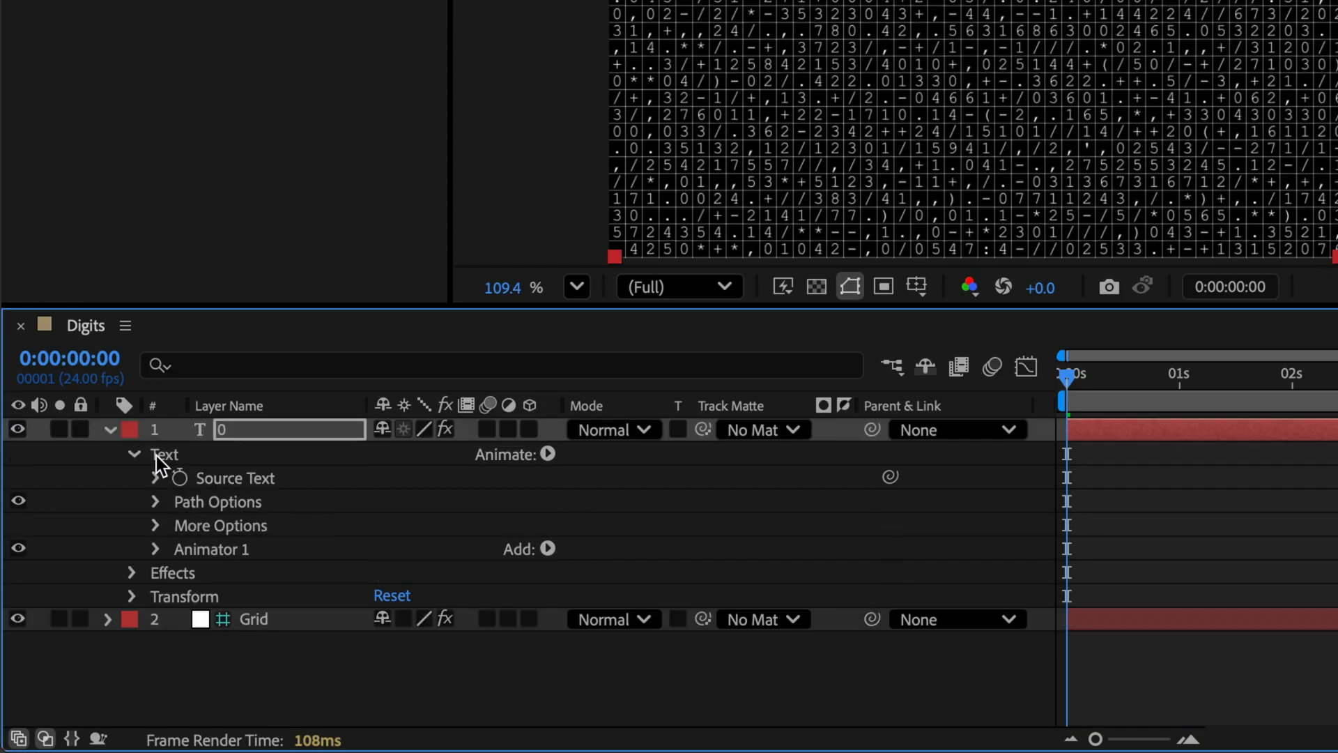
{"action": "left_click", "coordinate": [109, 429]}
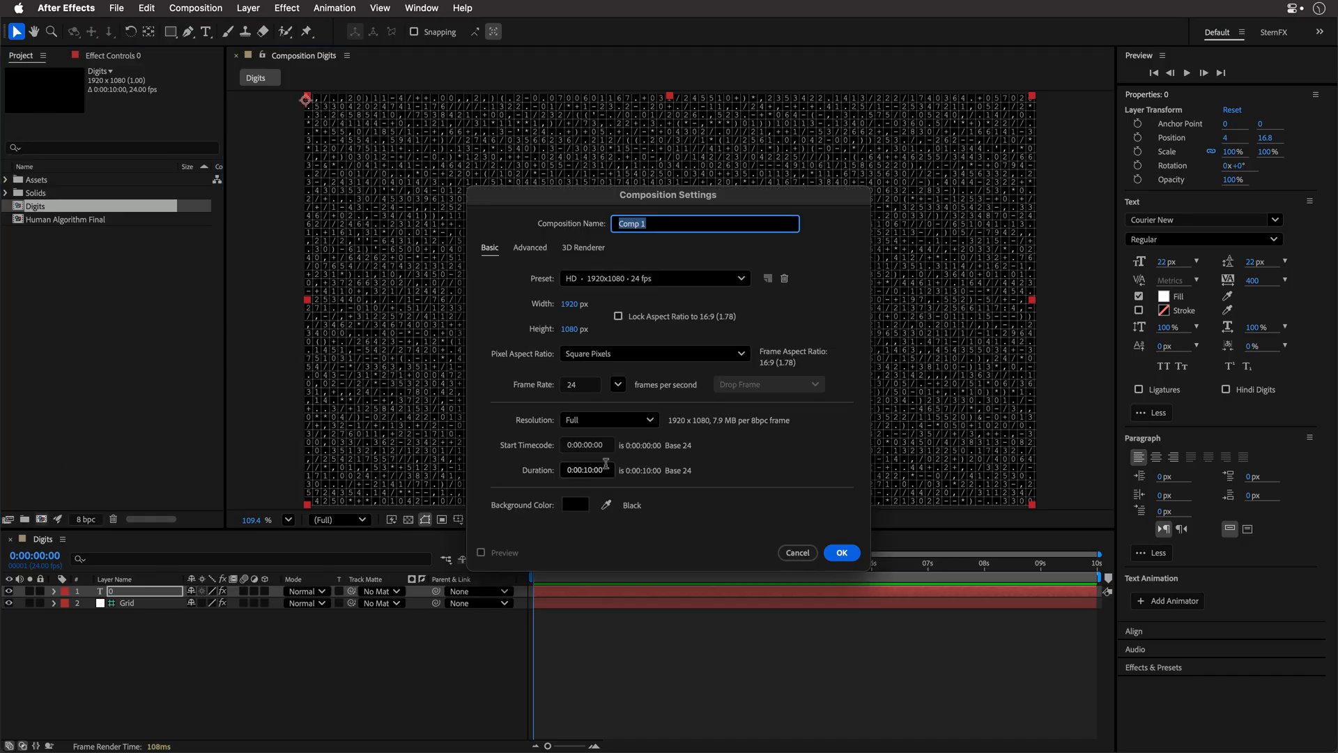
Create the Human Algorithm composition with a 0:00:08:00 duration.
{"action": "type", "text": "800"}
{"action": "type", "text": "Human Algorithm"}
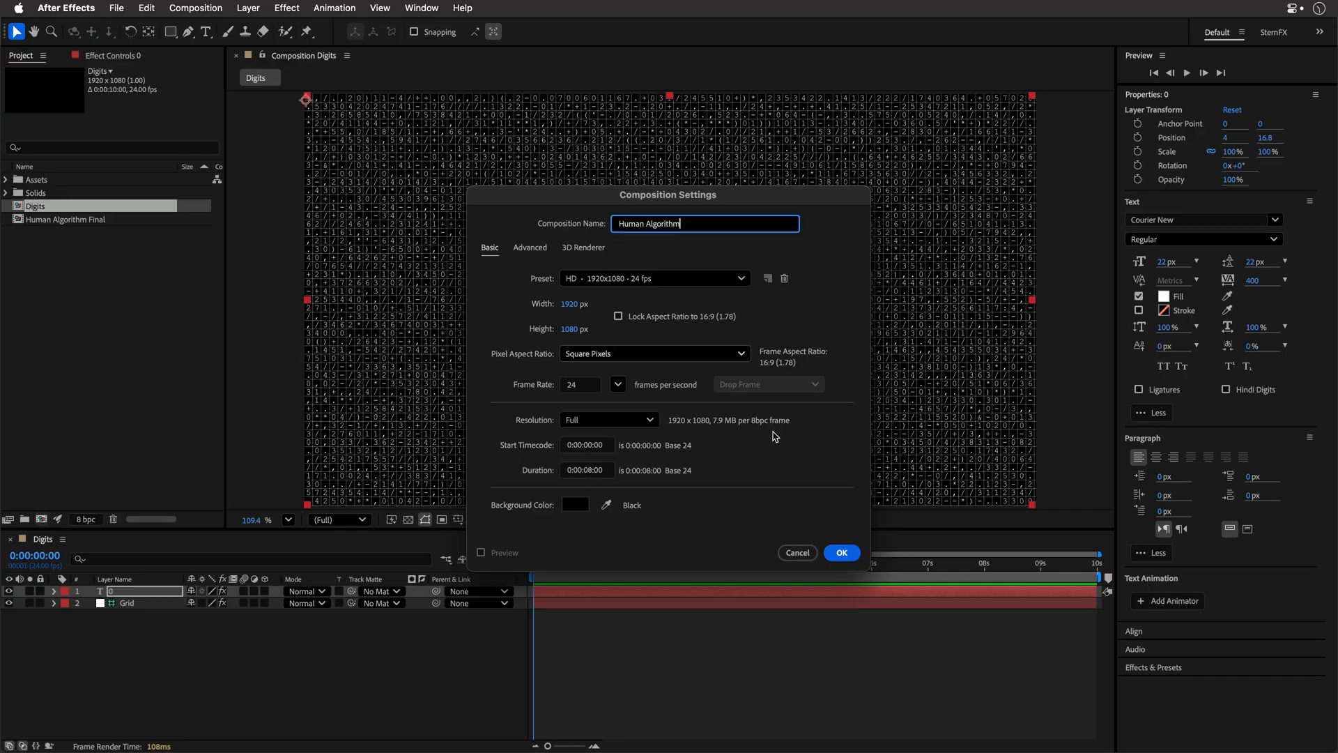
{"action": "left_click", "coordinate": [839, 552]}
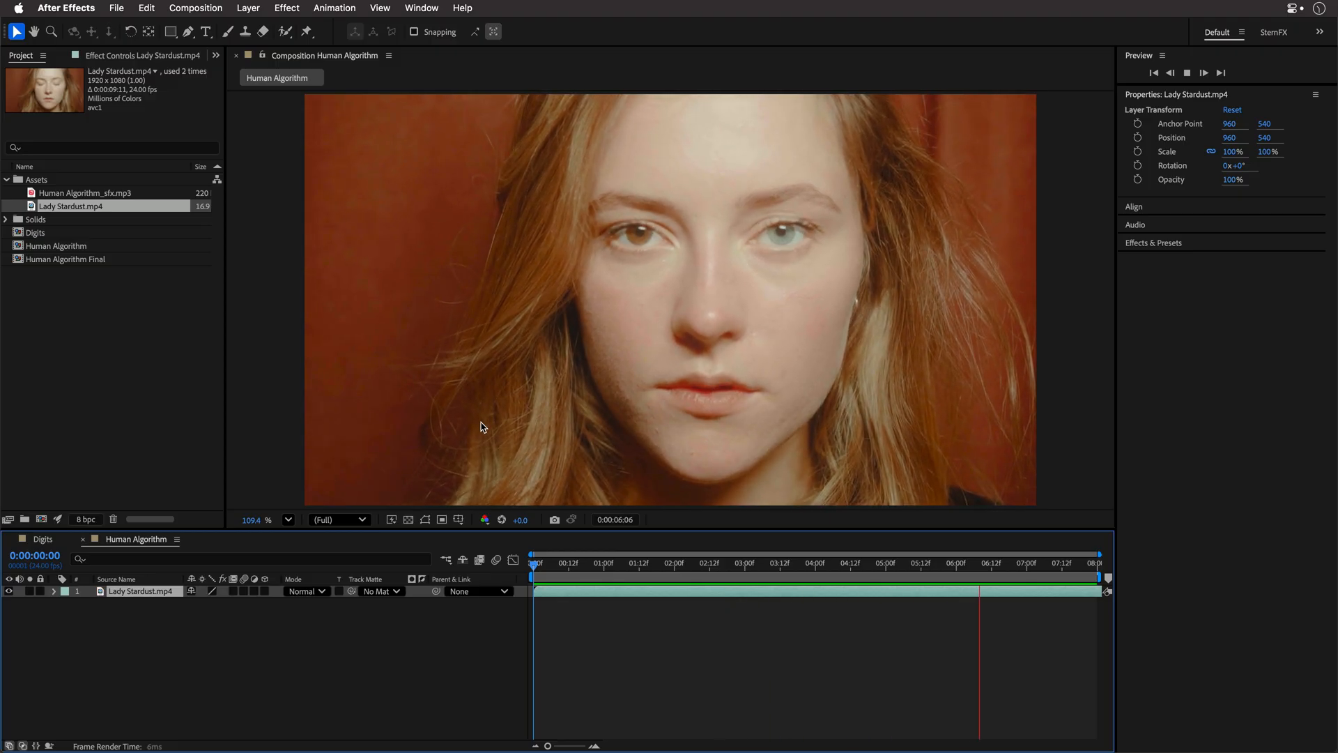
Select the Lady Stardust.mp4 layer and pick the Pen tool to mask the head outline.
{"action": "left_click", "coordinate": [553, 578]}
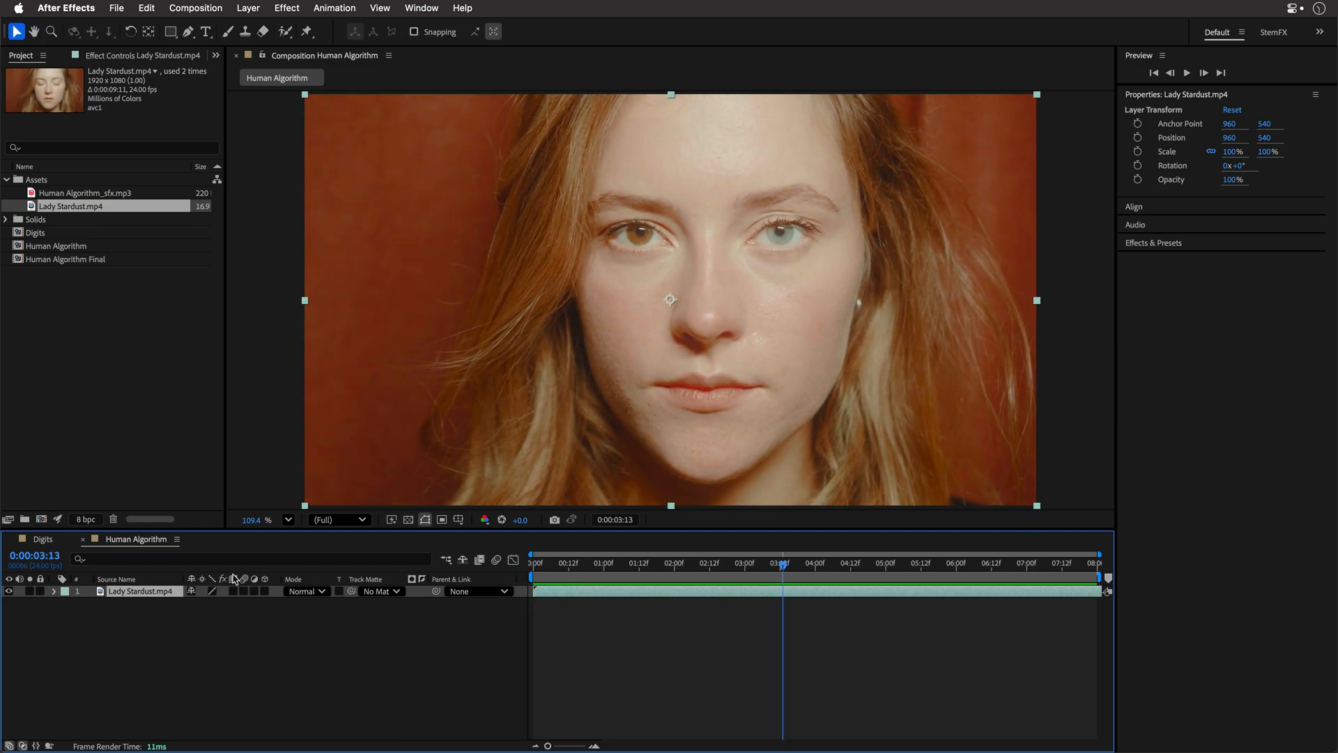
{"action": "left_click", "coordinate": [189, 32]}
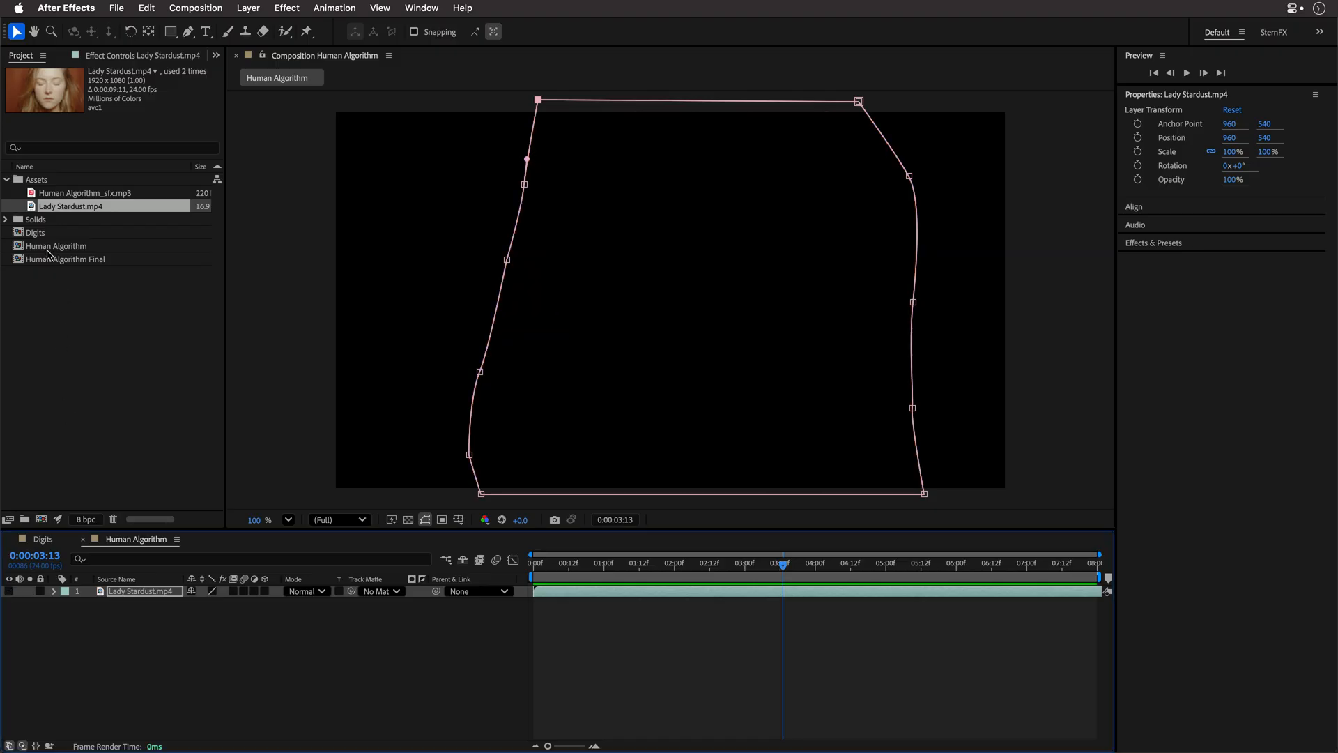
Set Card Dance to 49 rows, 87 columns, with Lady Stardust.mp4's masks as Gradient Layer 1.
{"action": "left_click", "coordinate": [37, 232]}
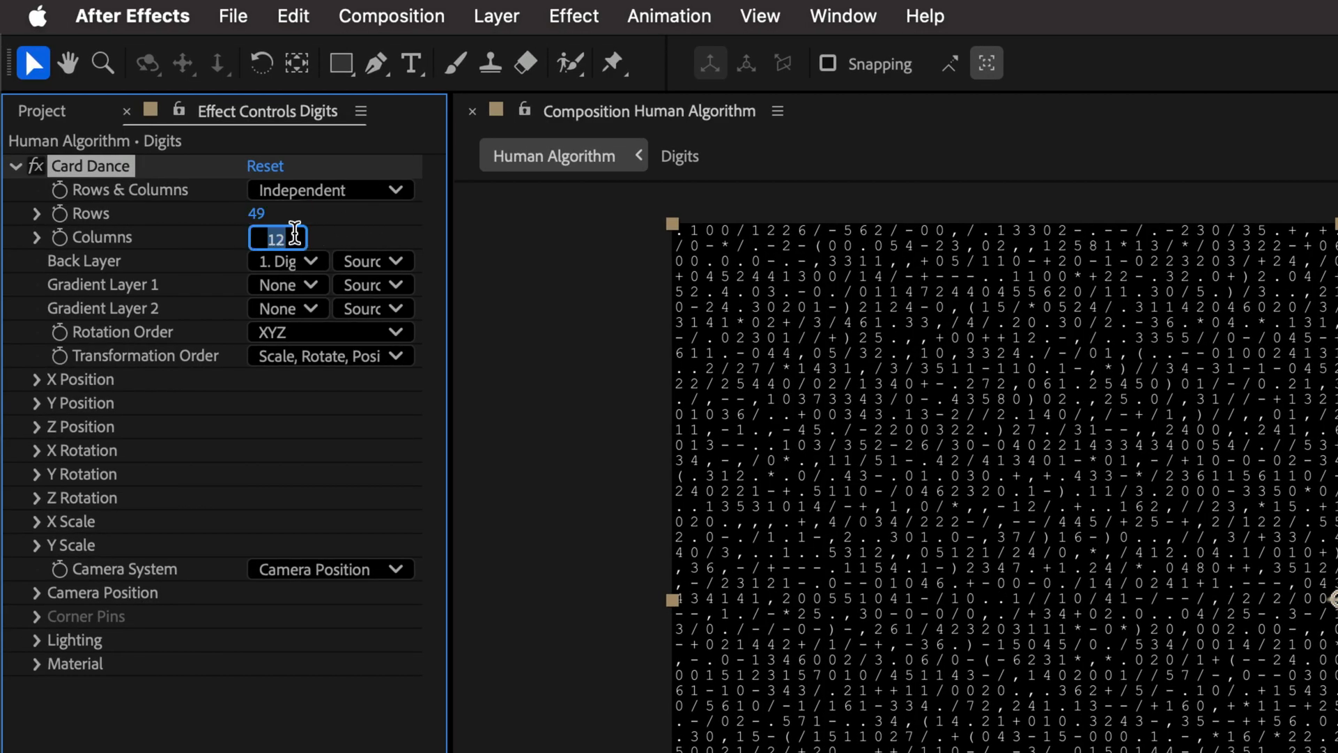
{"action": "type", "text": "87"}
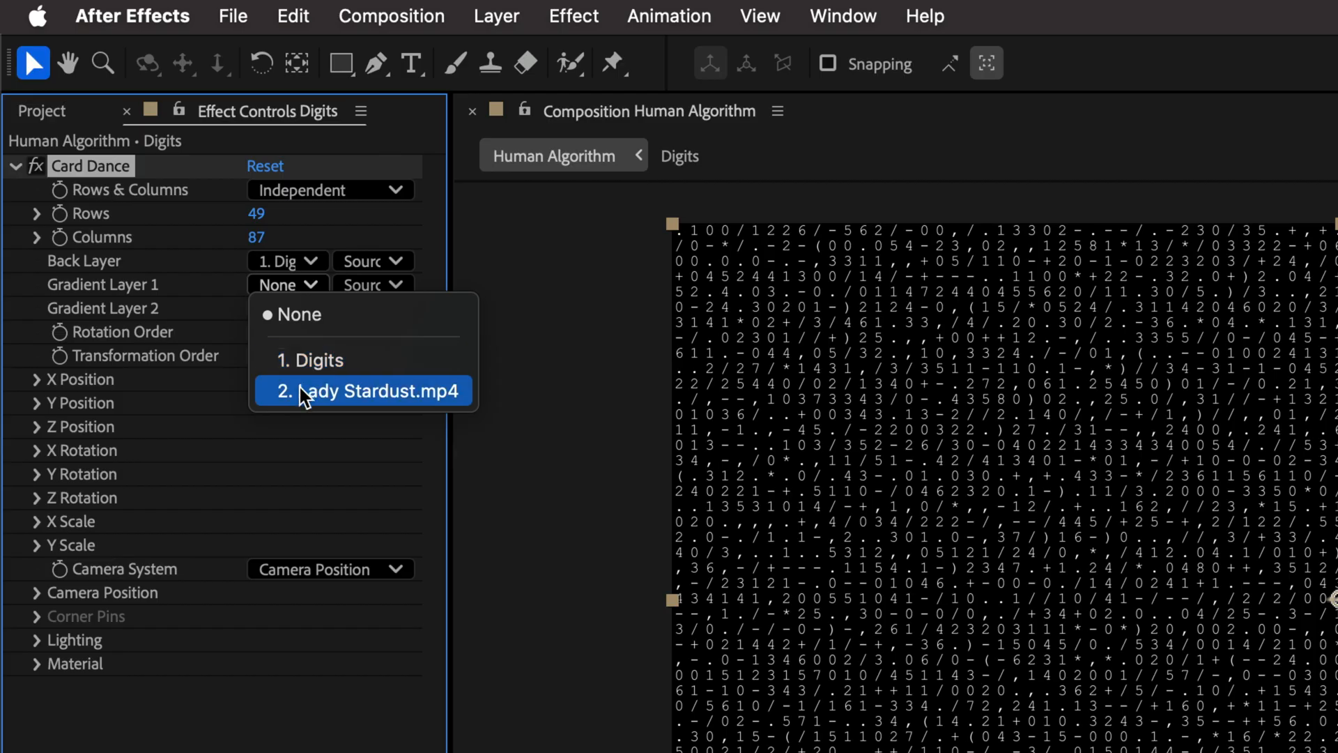
{"action": "left_click", "coordinate": [365, 391]}
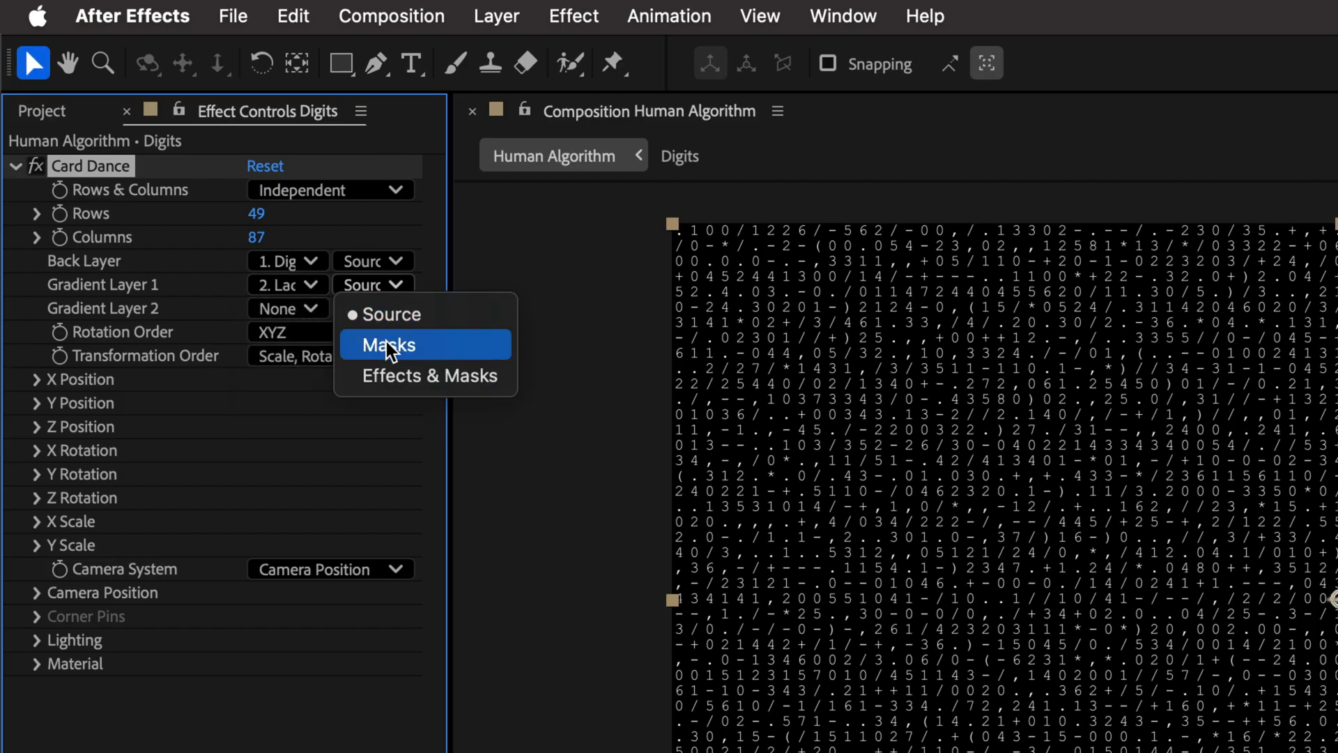
{"action": "left_click", "coordinate": [389, 345]}
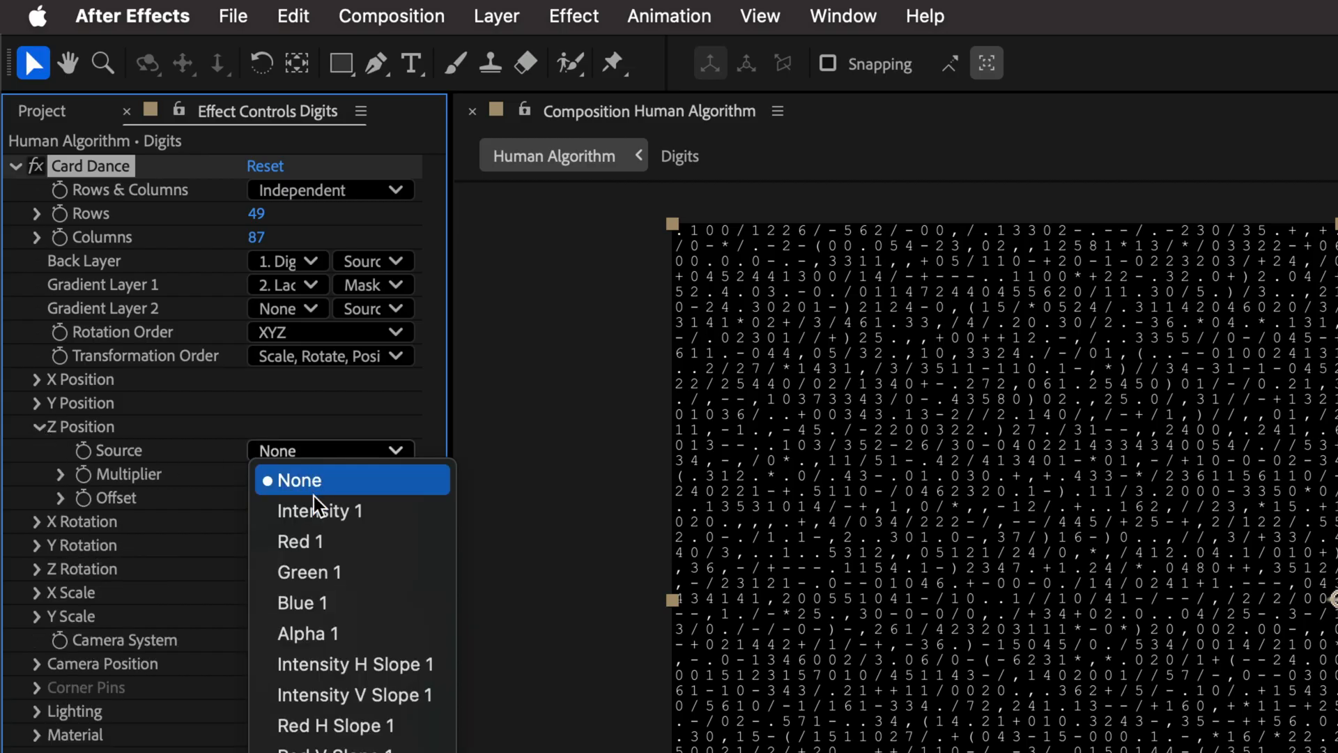
Drive Z Position from Intensity 1 and raise its multiplier to 3 so the face emerges.
{"action": "left_click", "coordinate": [319, 510]}
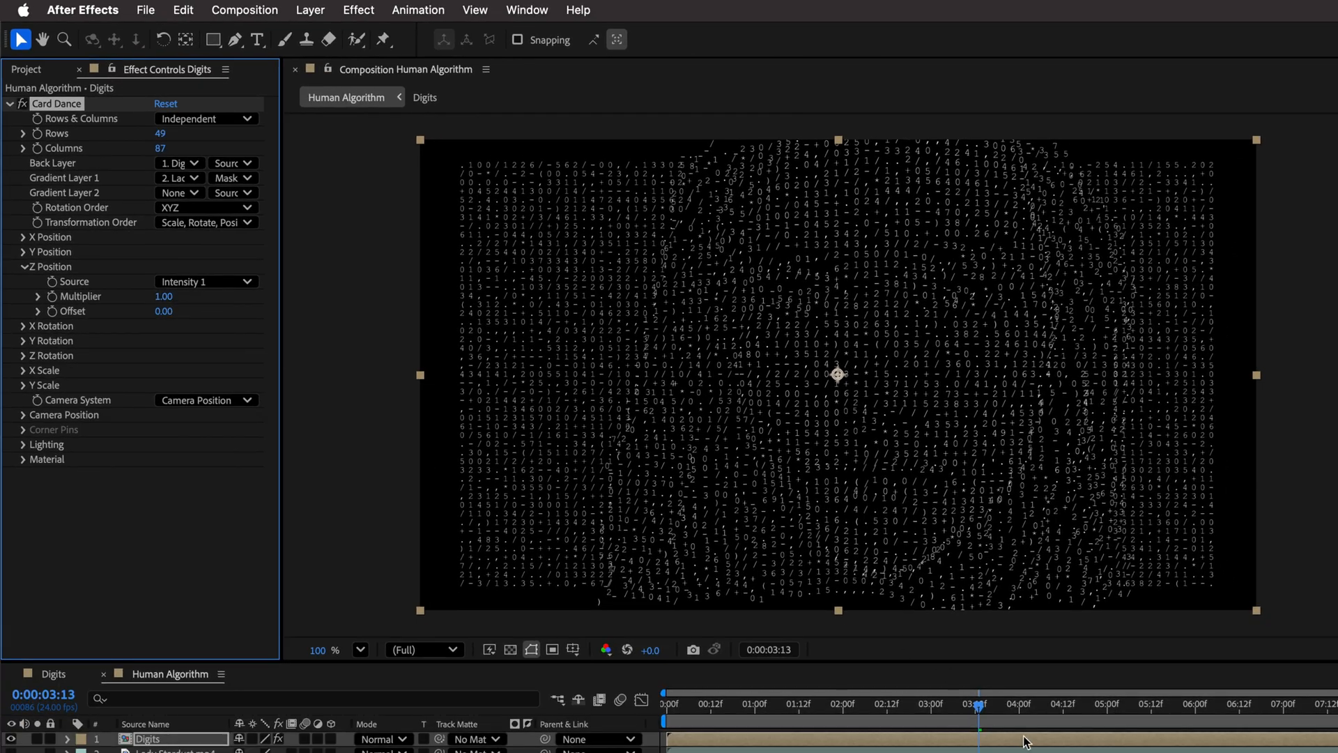
{"action": "left_click", "coordinate": [783, 703]}
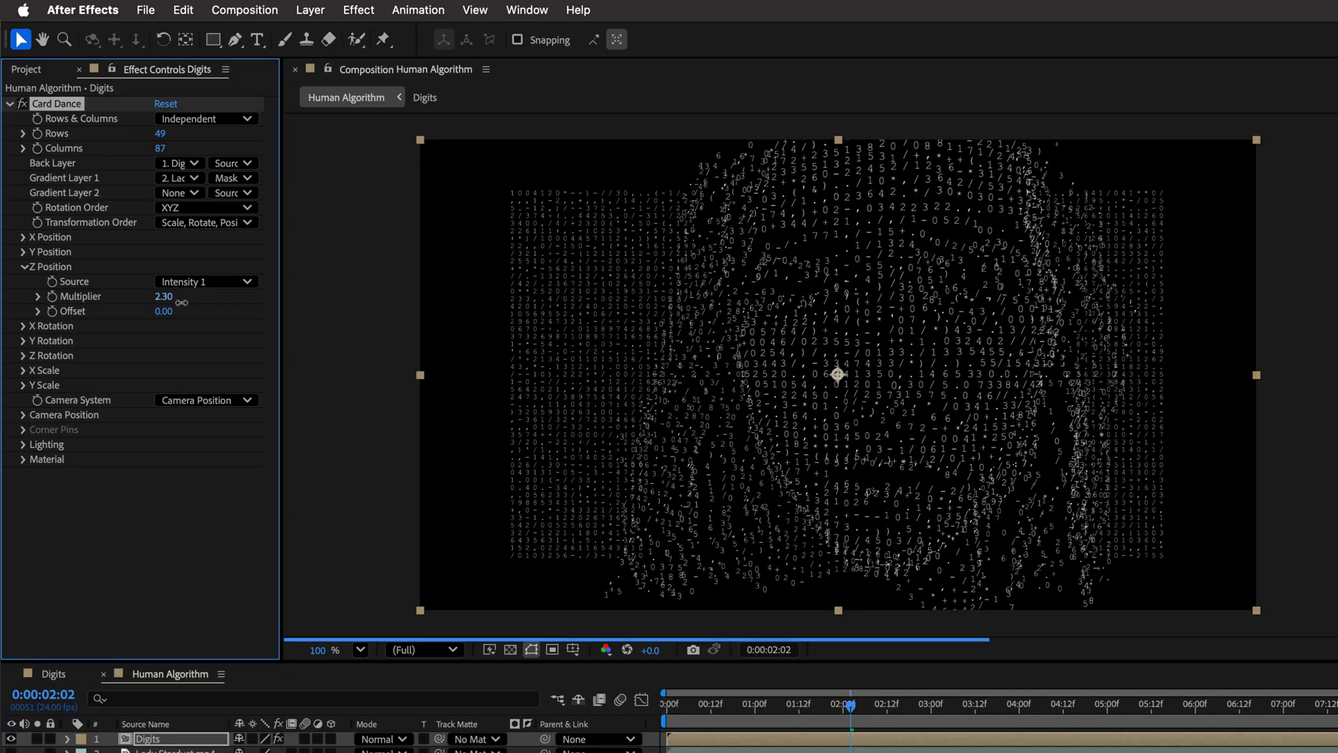
{"action": "left_click_drag", "start_coordinate": [163, 297], "coordinate": [183, 297]}
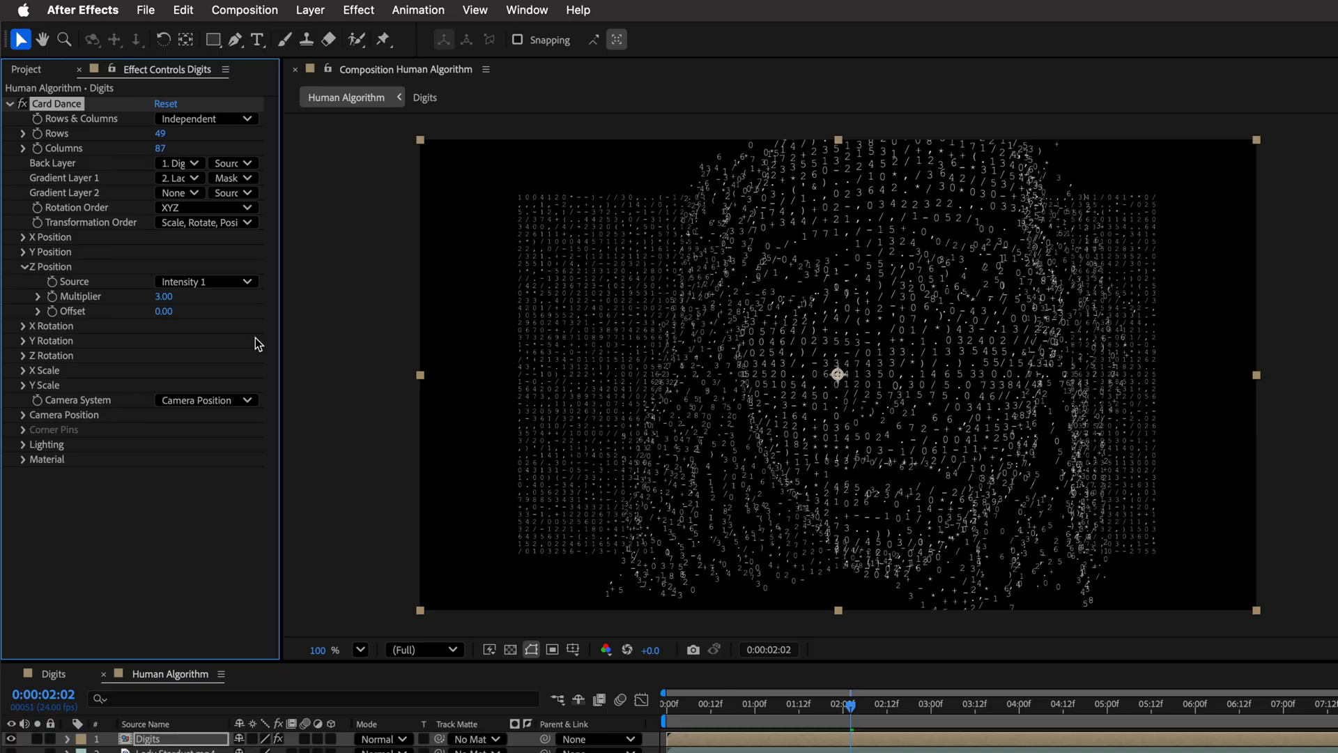
{"action": "mouse_move", "coordinate": [608, 529]}
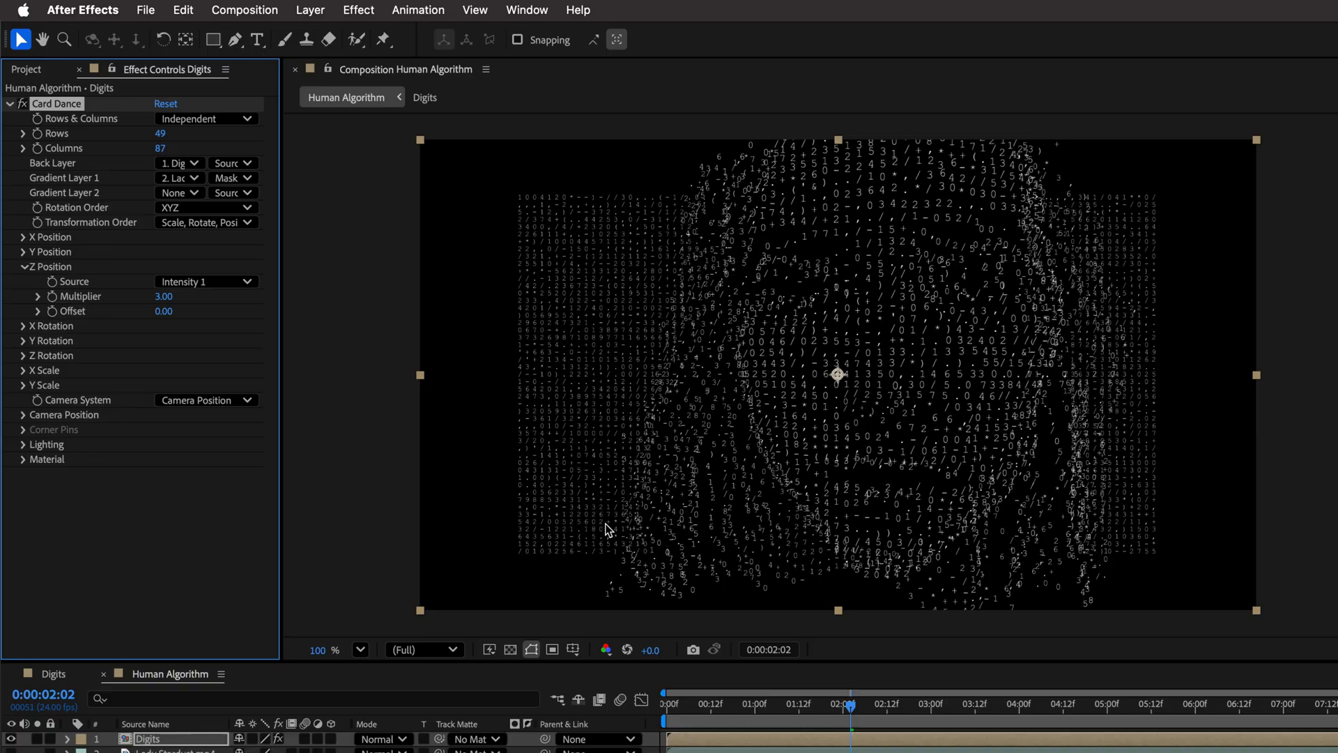
{"action": "mouse_move", "coordinate": [1160, 515]}
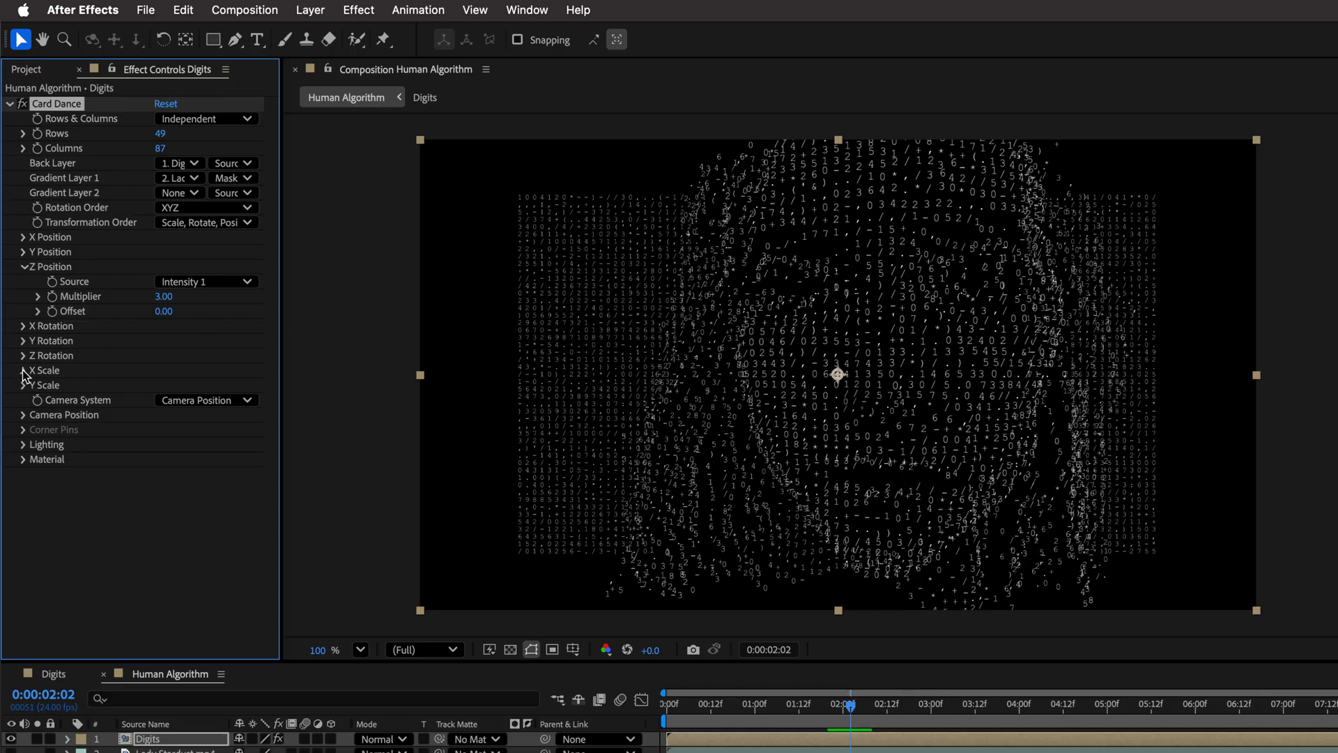
Set the X Scale and Y Scale sources to Intensity 1.
{"action": "left_click", "coordinate": [23, 370]}
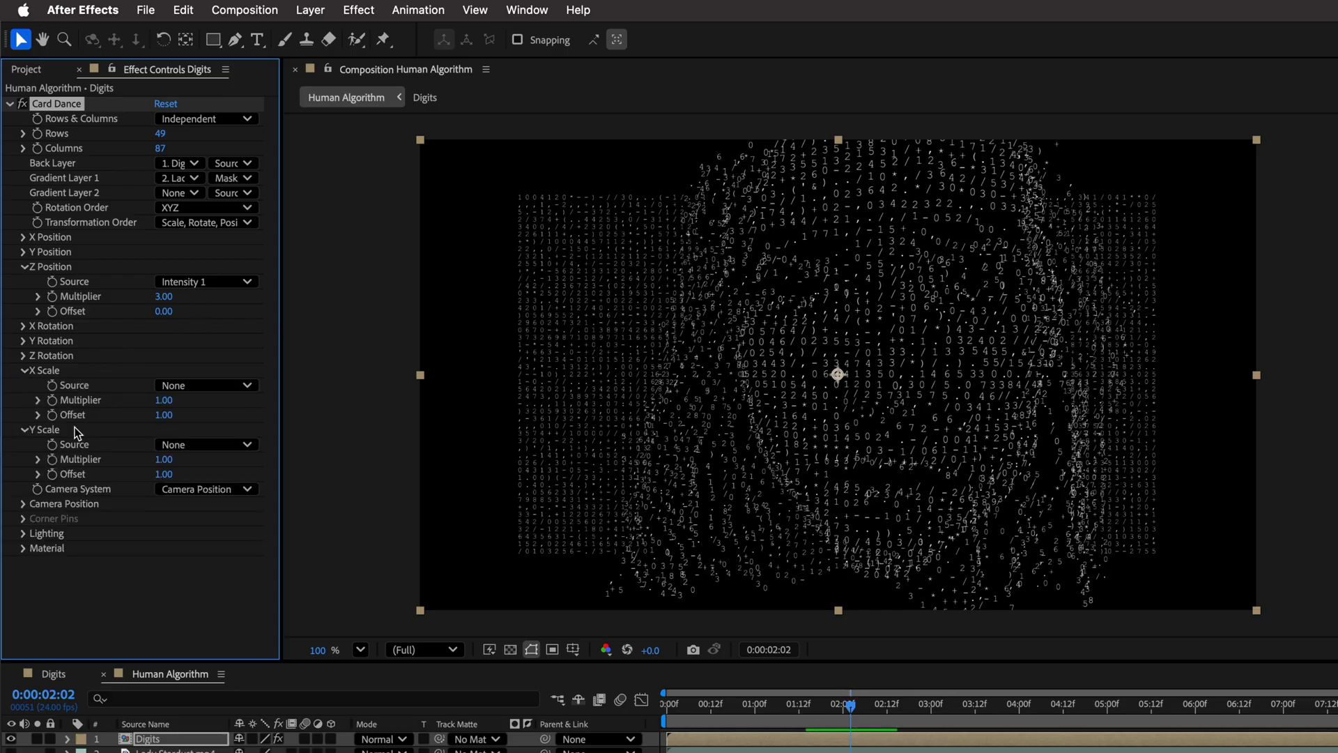
{"action": "left_click", "coordinate": [205, 384]}
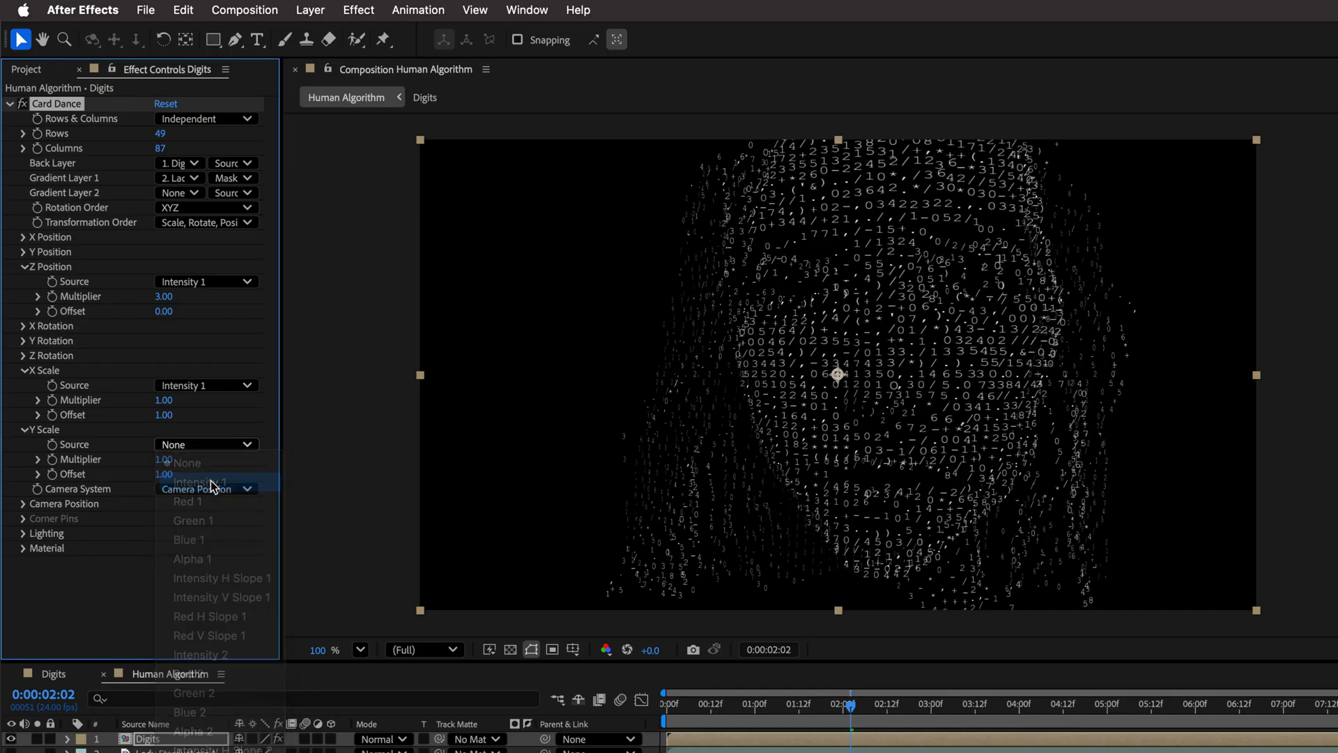
{"action": "left_click", "coordinate": [197, 482]}
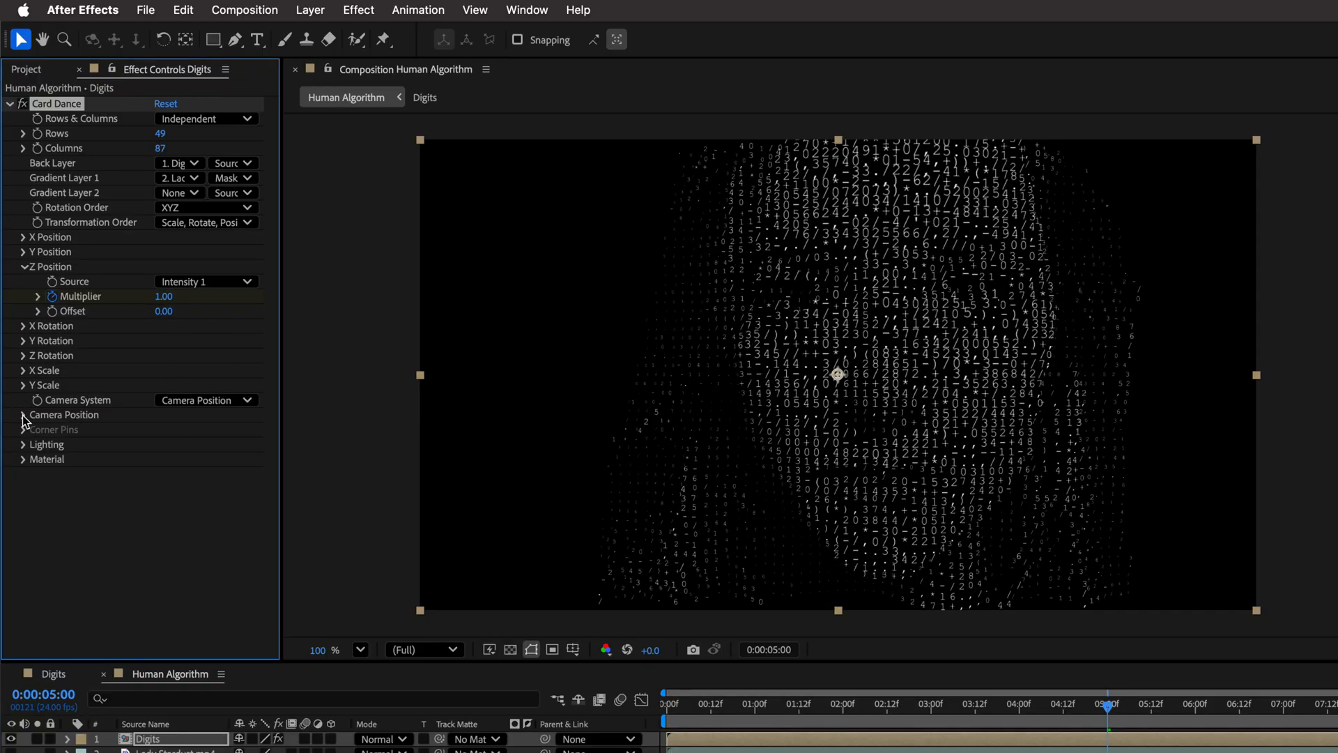
Adjust the Card Dance camera's Z distance to the face and set its X rotation to 25°.
{"action": "left_click", "coordinate": [205, 400]}
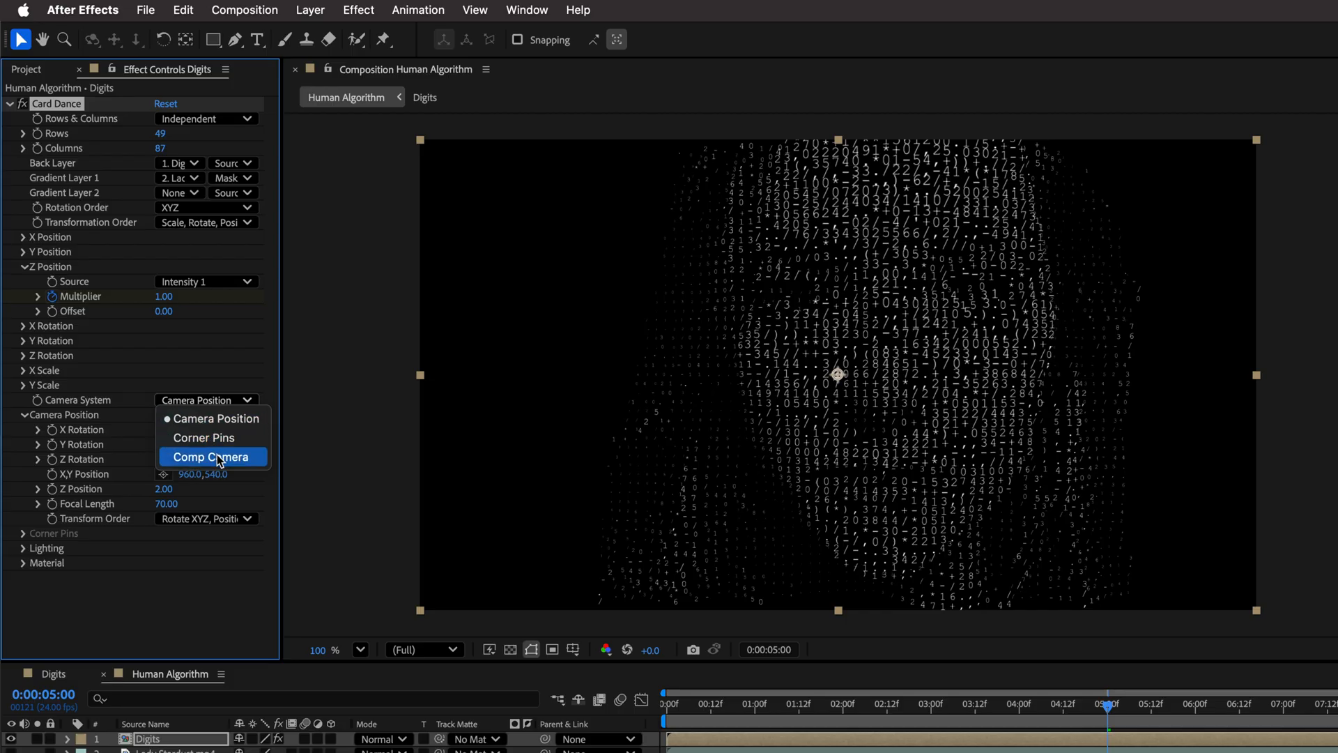
{"action": "mouse_move", "coordinate": [220, 459]}
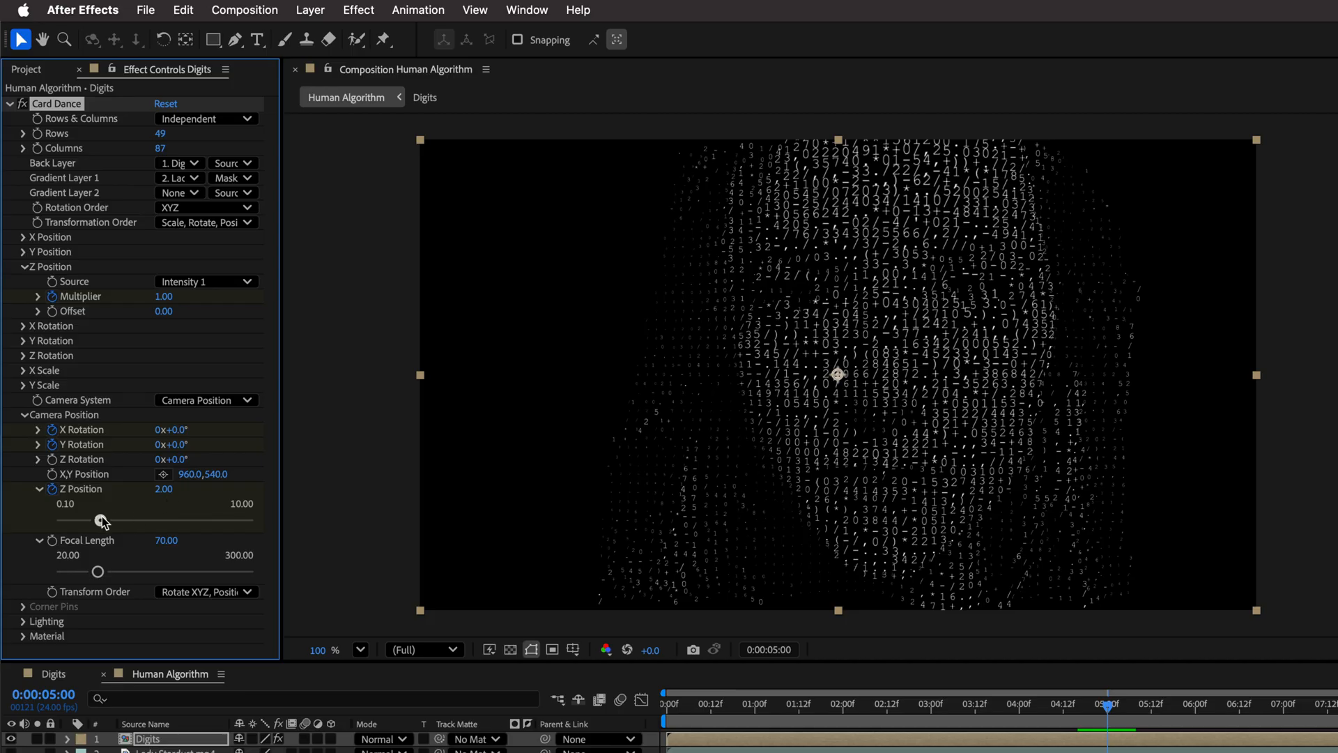
{"action": "left_click_drag", "start_coordinate": [102, 521], "coordinate": [109, 521]}
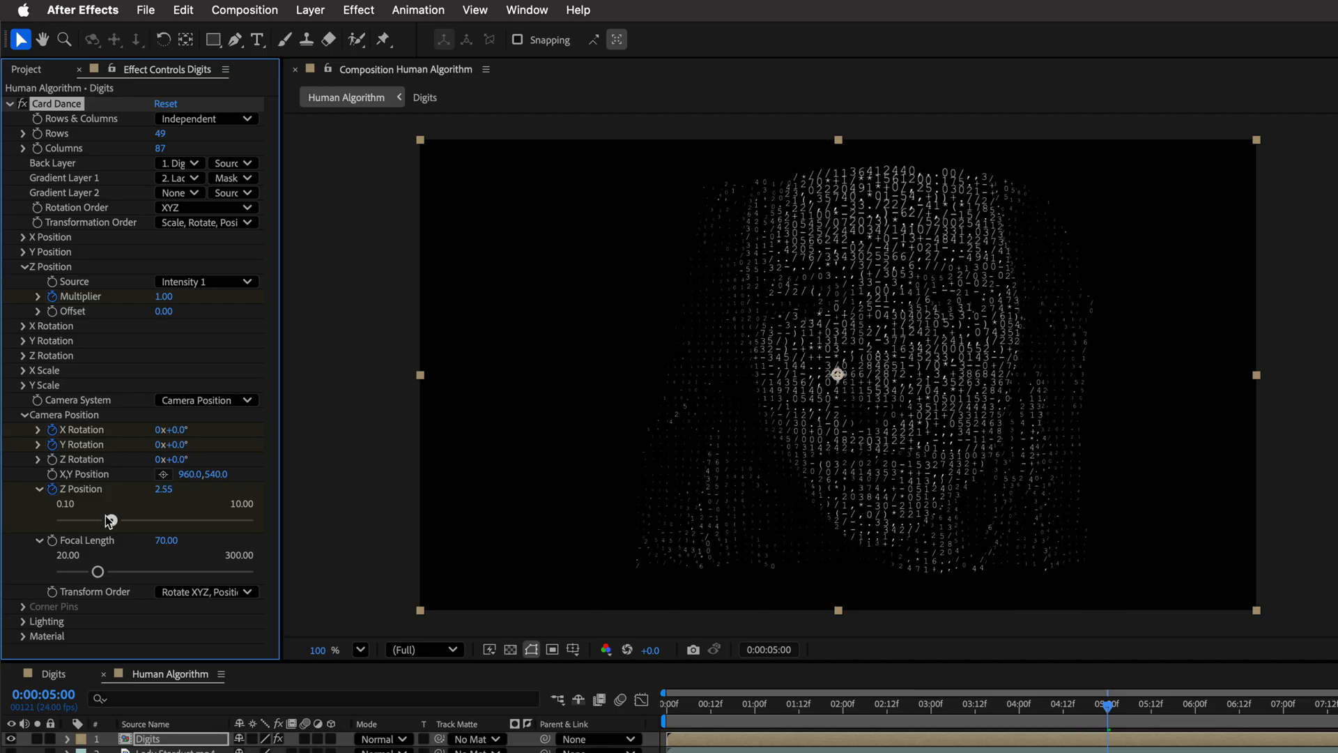
{"action": "left_click_drag", "start_coordinate": [110, 521], "coordinate": [99, 521]}
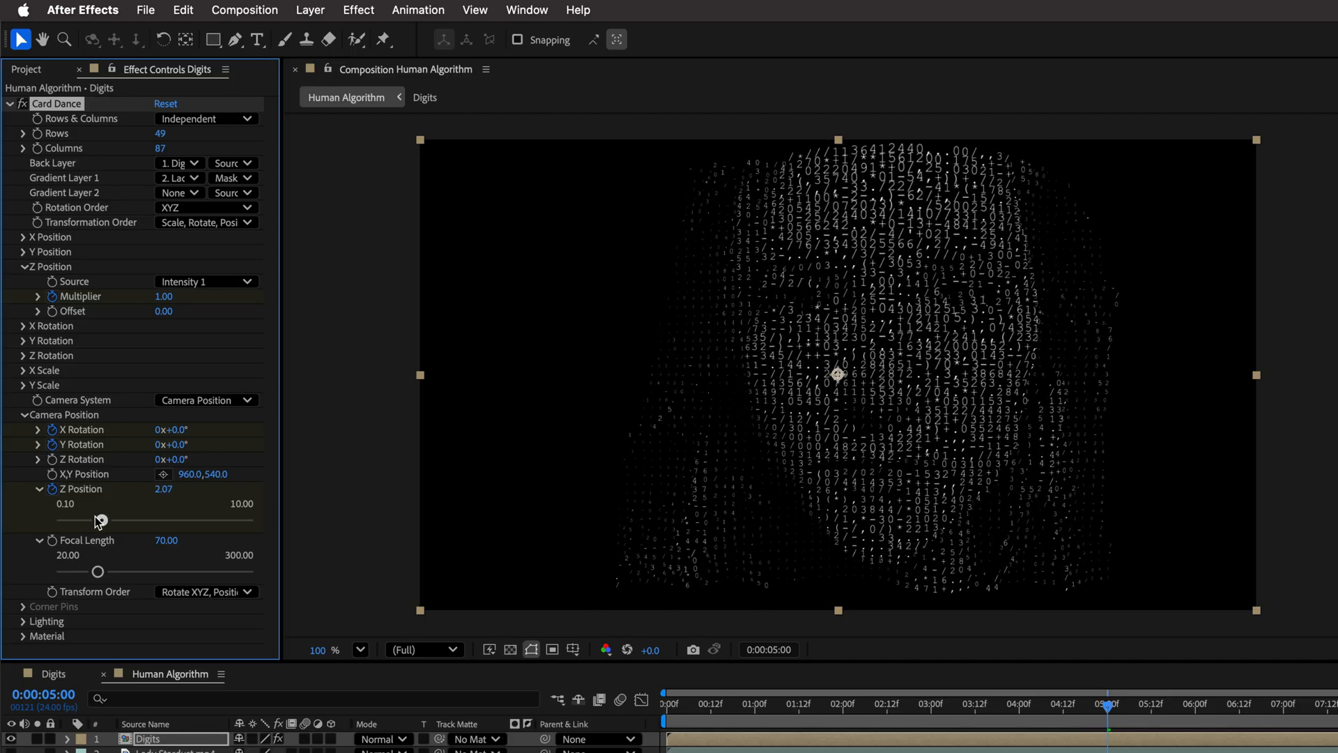
{"action": "left_click_drag", "start_coordinate": [96, 521], "coordinate": [99, 521]}
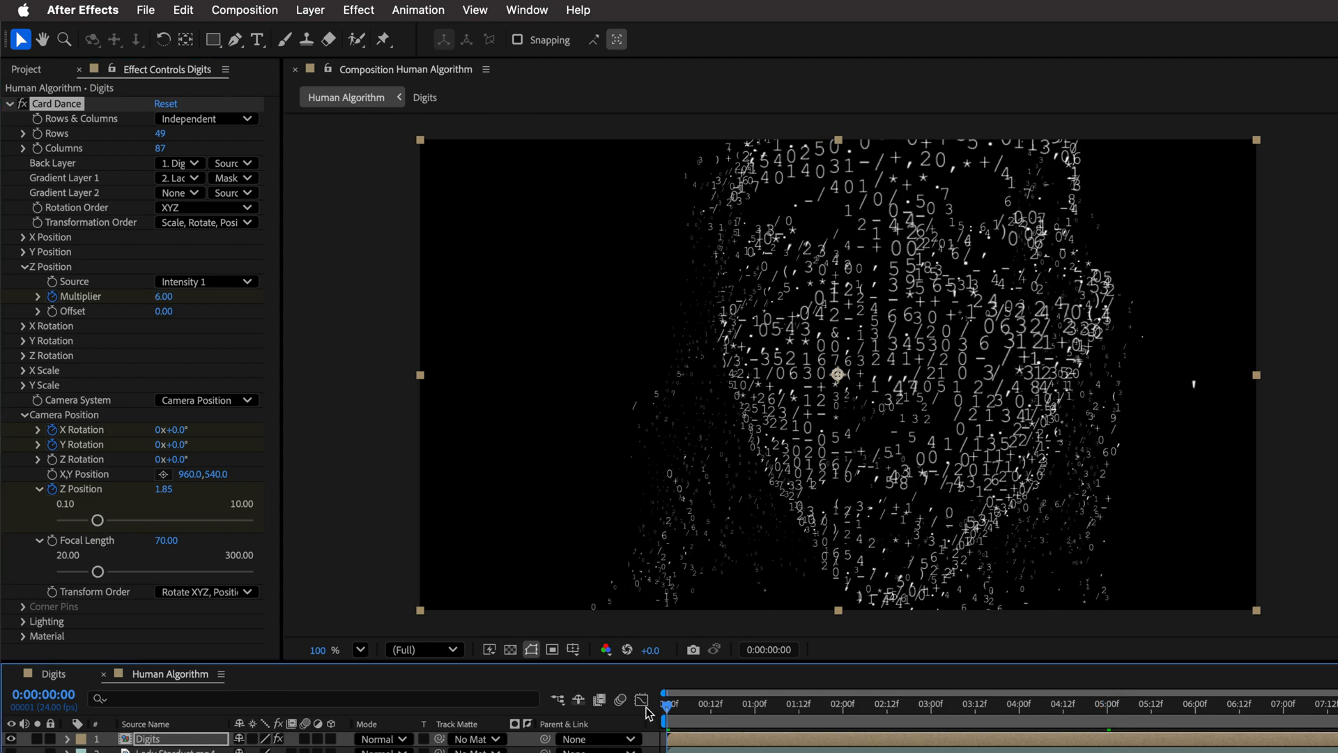
{"action": "left_click", "coordinate": [175, 430]}
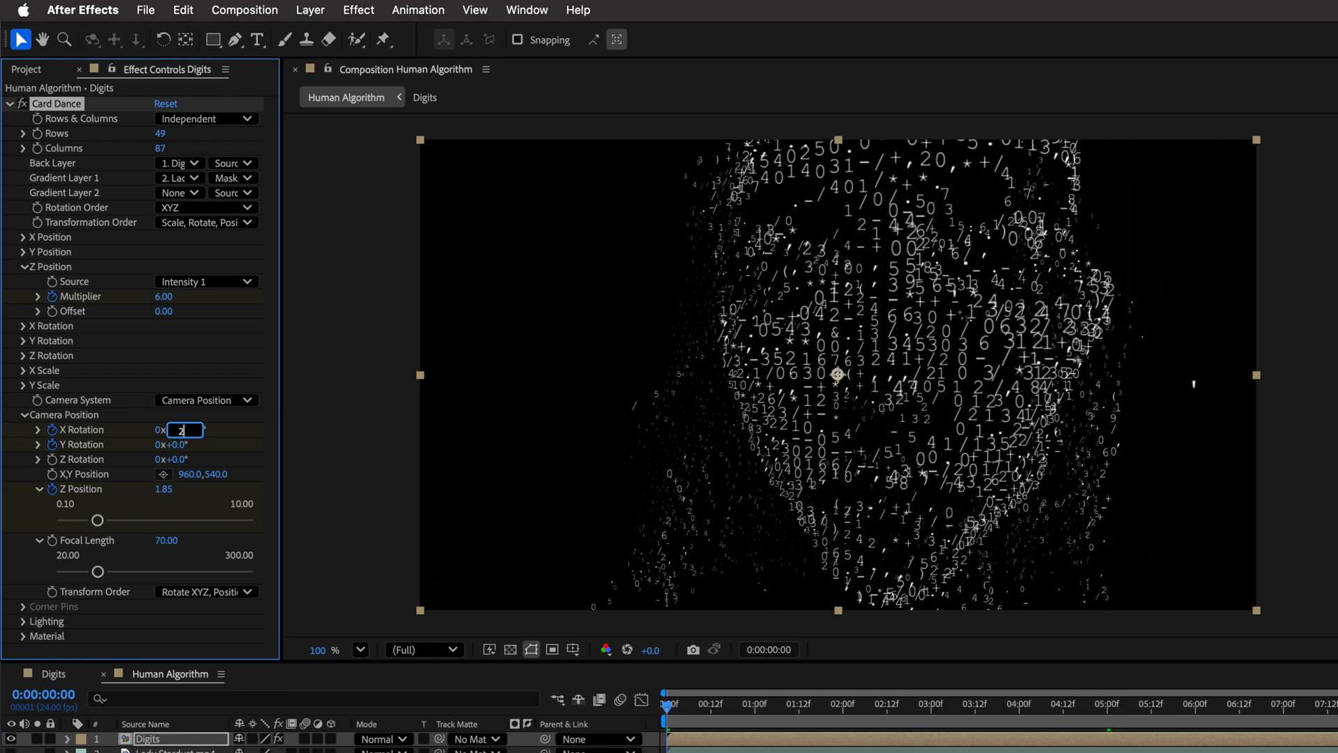
{"action": "type", "text": "25.0°"}
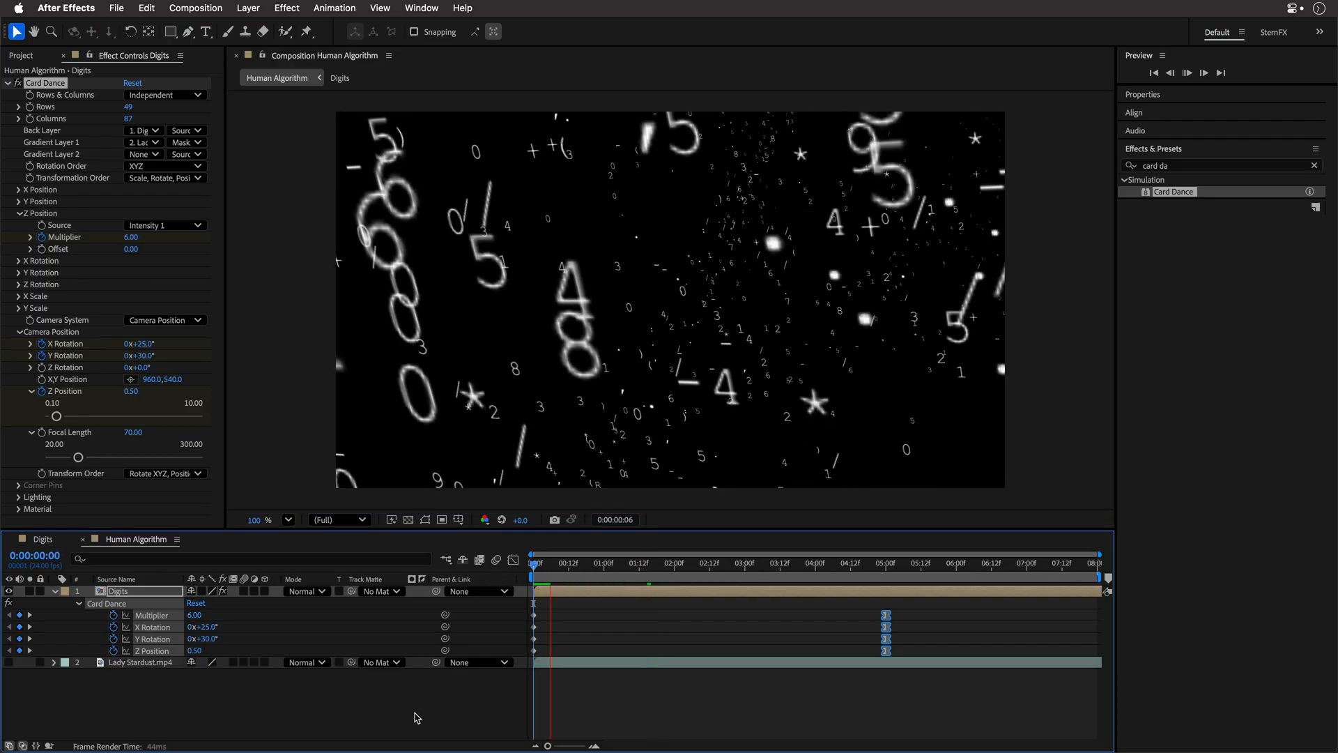
{"action": "left_click", "coordinate": [1185, 73]}
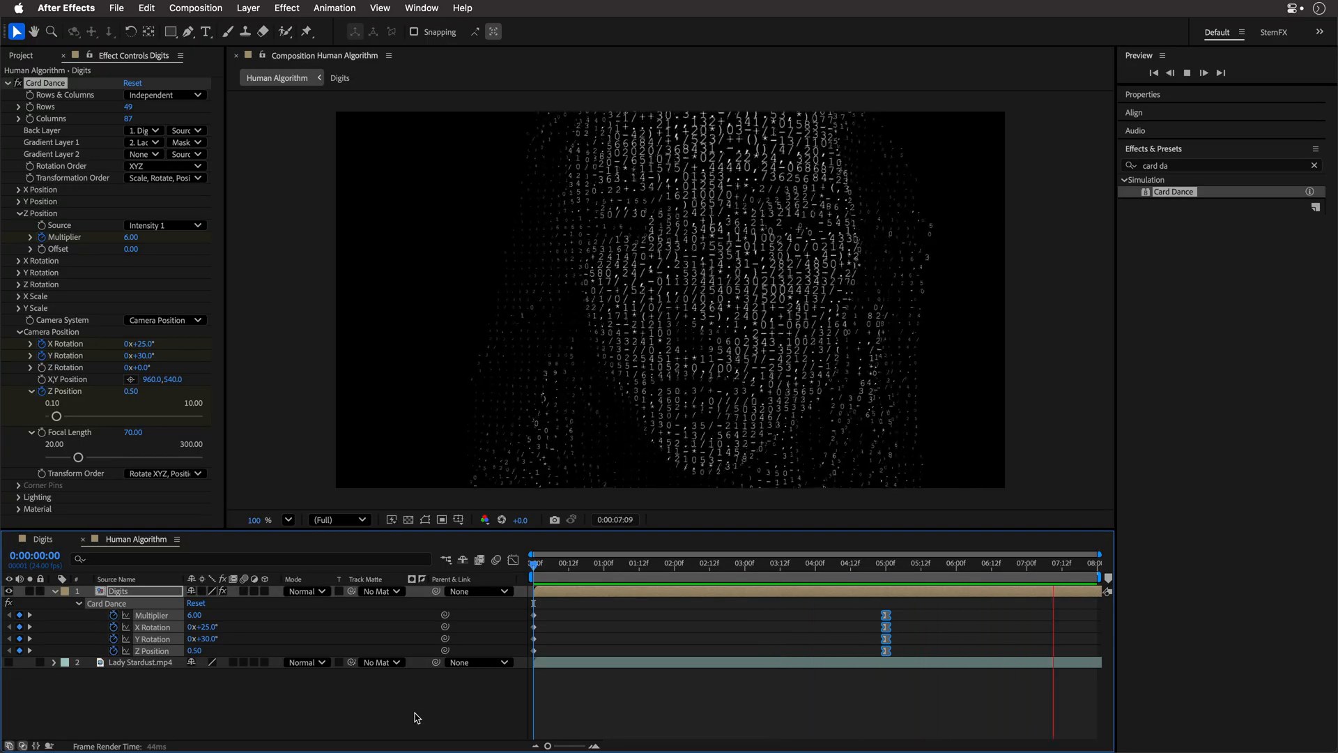
{"action": "left_click", "coordinate": [612, 562]}
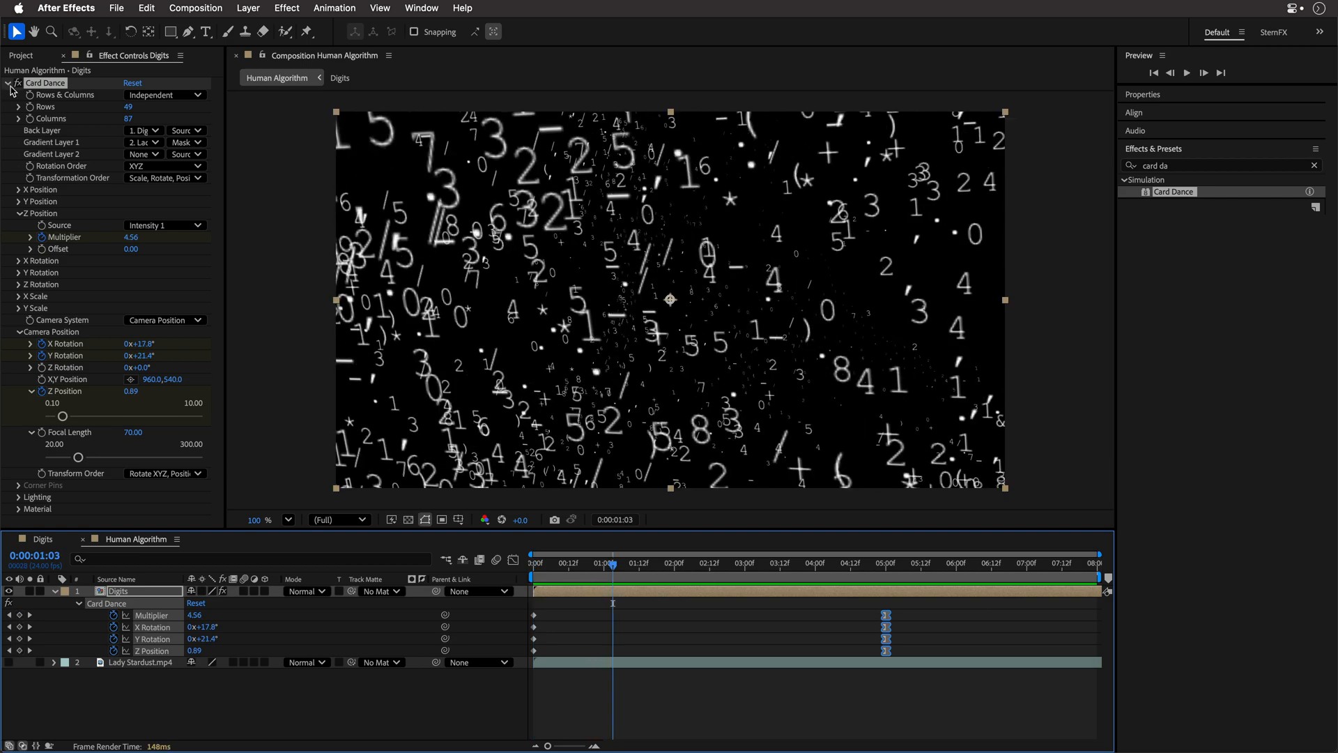
Add a cyan Fill and a Glow with radius 60 to the Digits layer.
{"action": "type", "text": "f"}
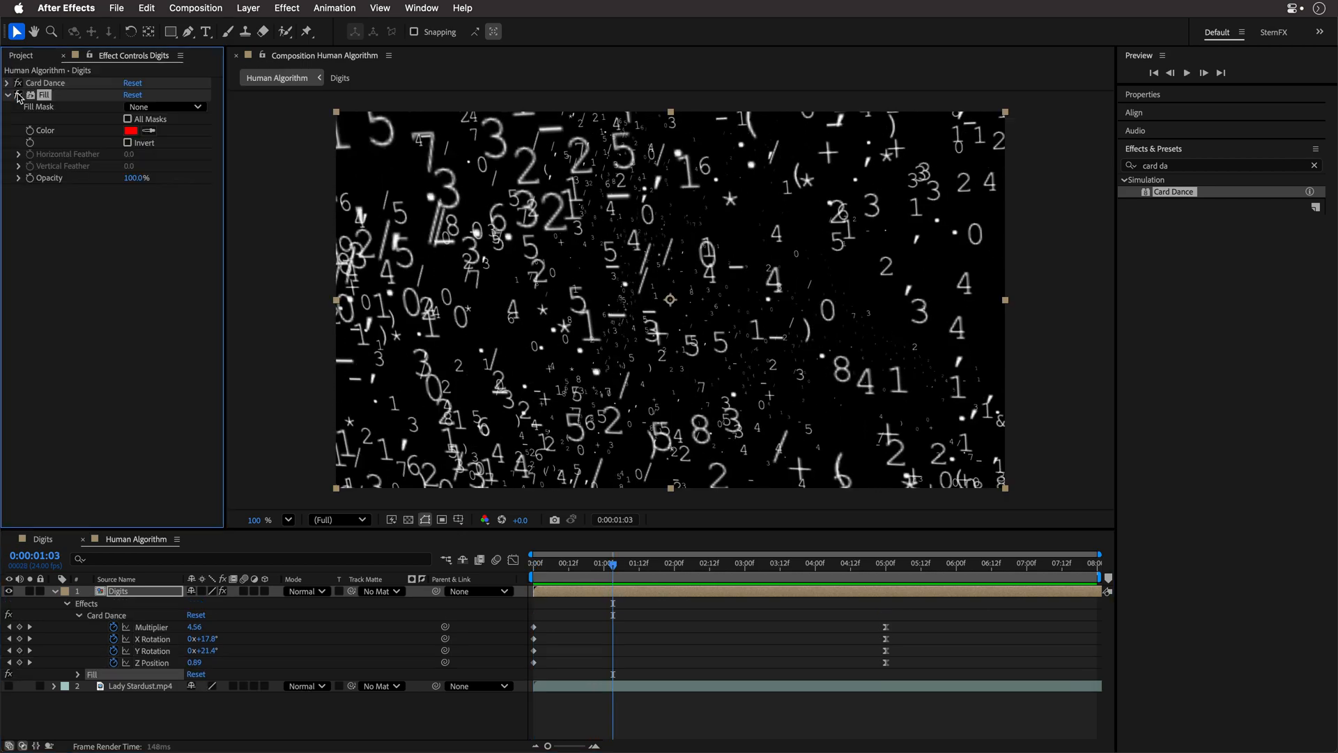
{"action": "left_click", "coordinate": [130, 130]}
{"action": "type", "text": "glo"}
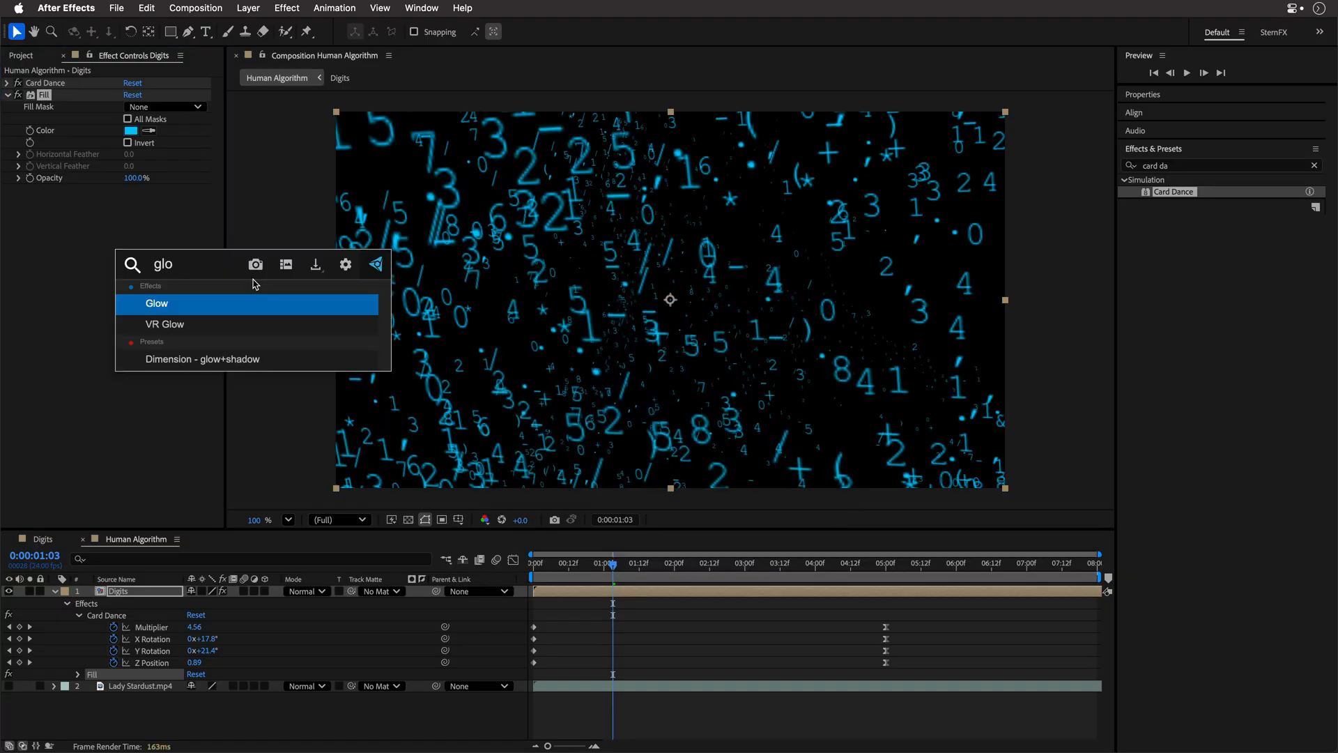
{"action": "double_click", "coordinate": [156, 303]}
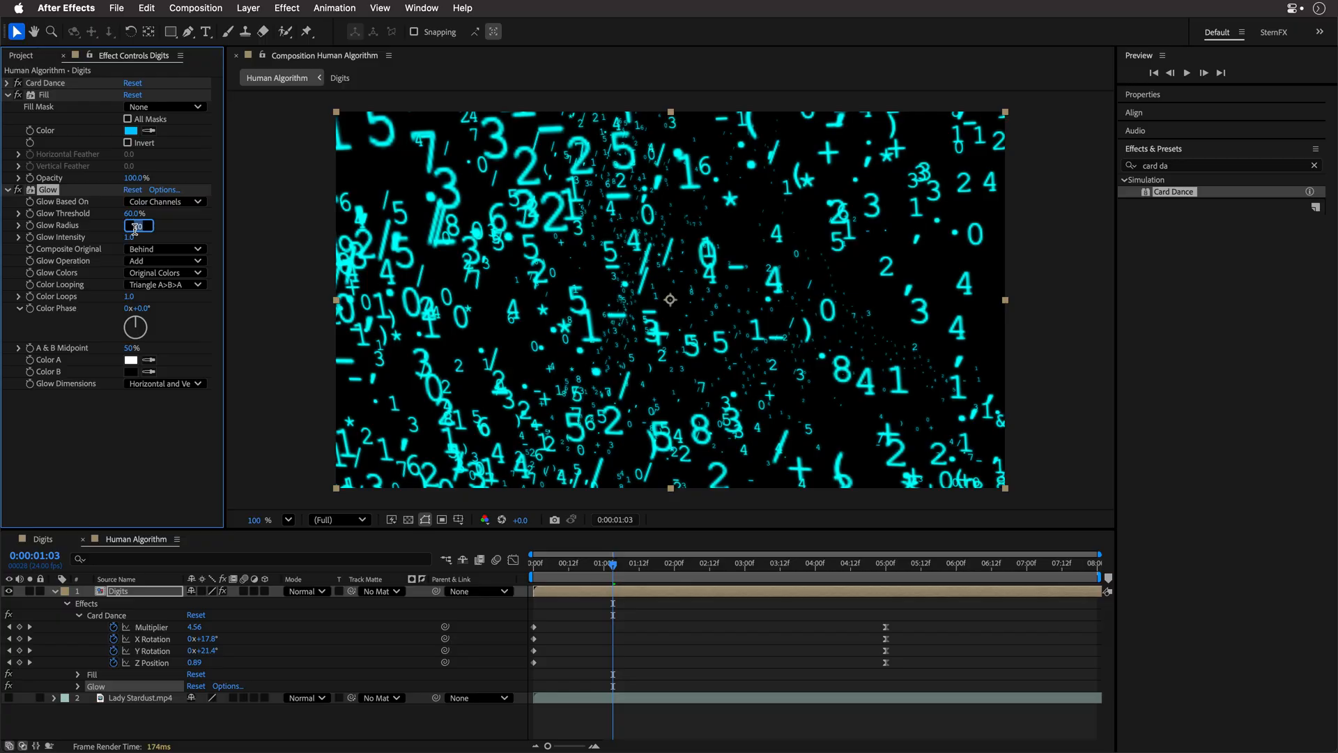
{"action": "type", "text": "60.0"}
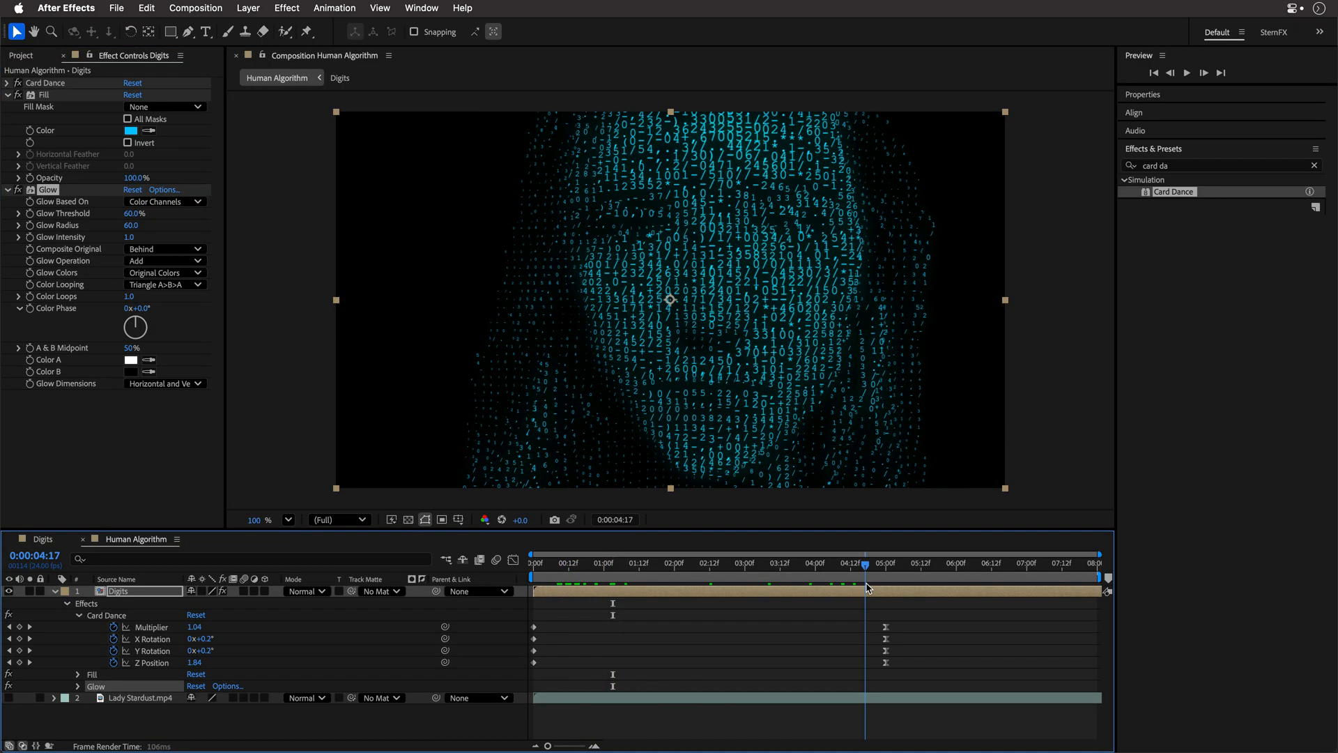
Copy the title and adjustment layers from Human Algorithm Final and bring in Human Algorithm_sfx.mp3.
{"action": "left_click", "coordinate": [20, 55]}
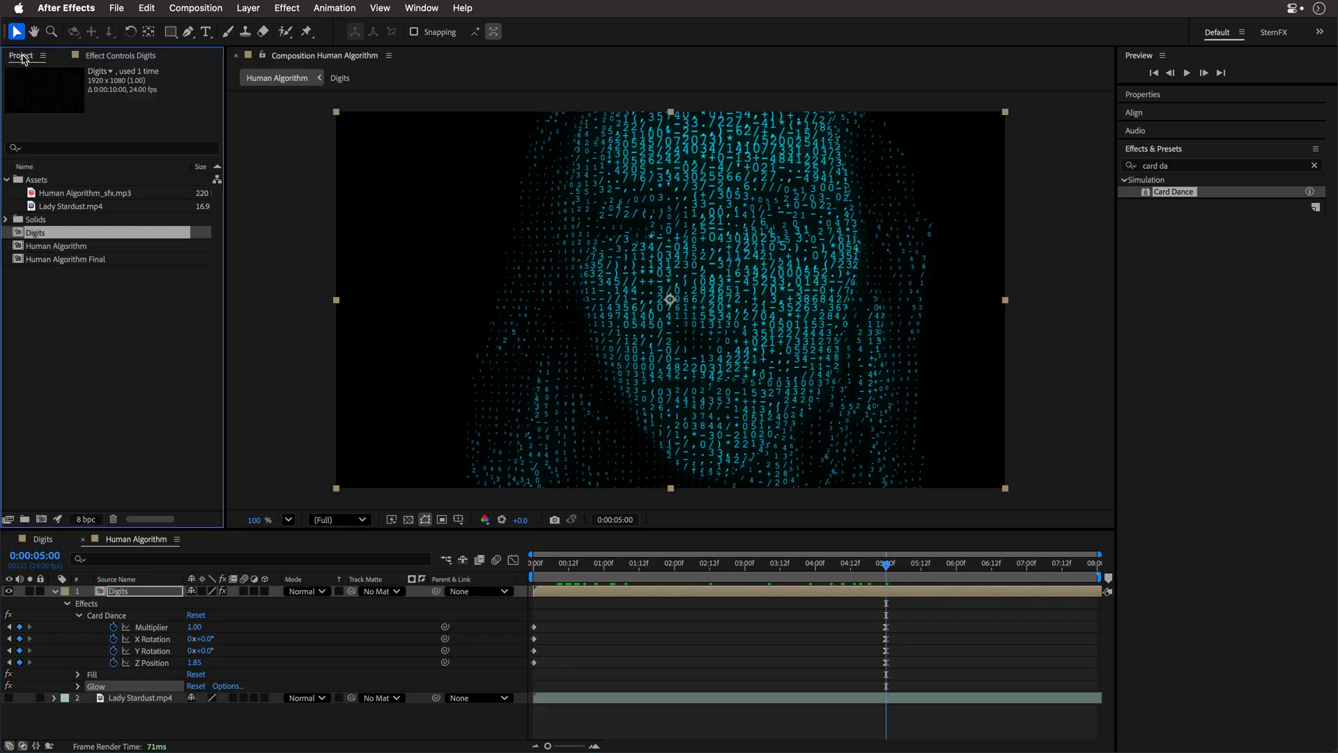
{"action": "double_click", "coordinate": [65, 259]}
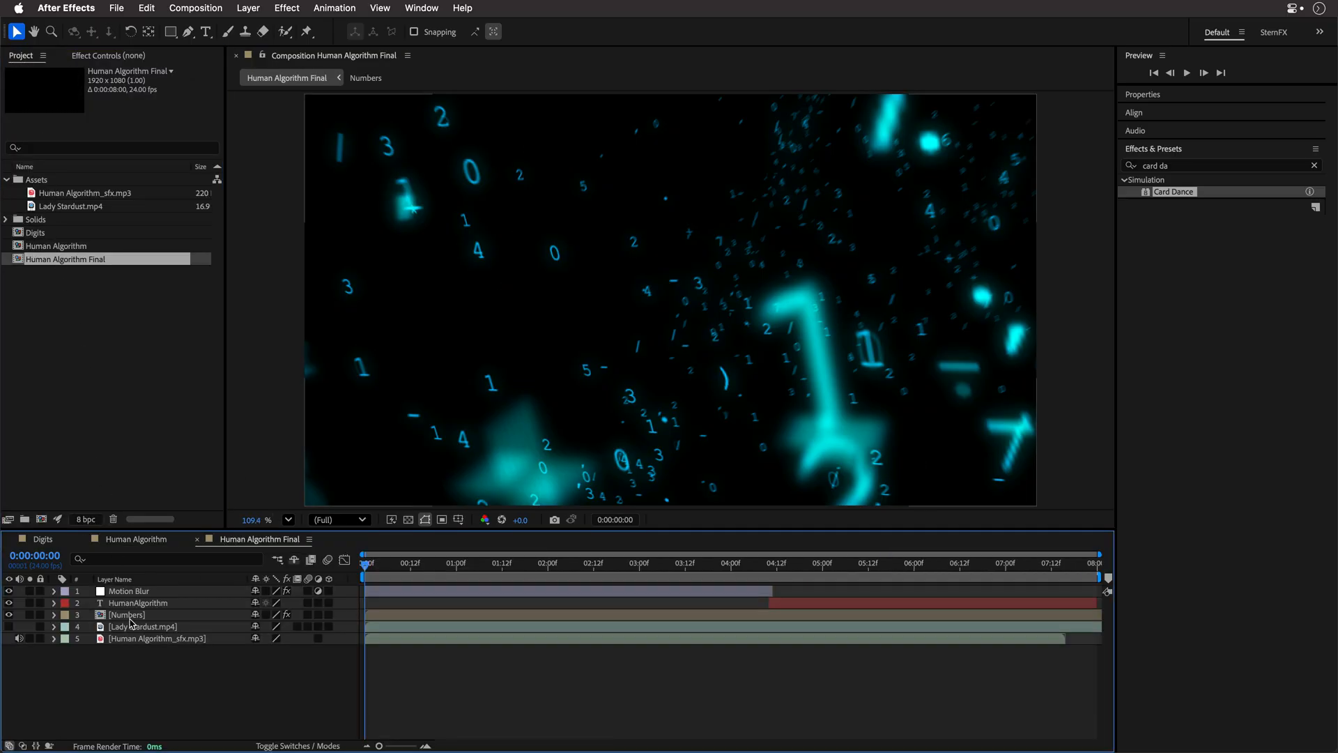
{"action": "left_click", "coordinate": [137, 602]}
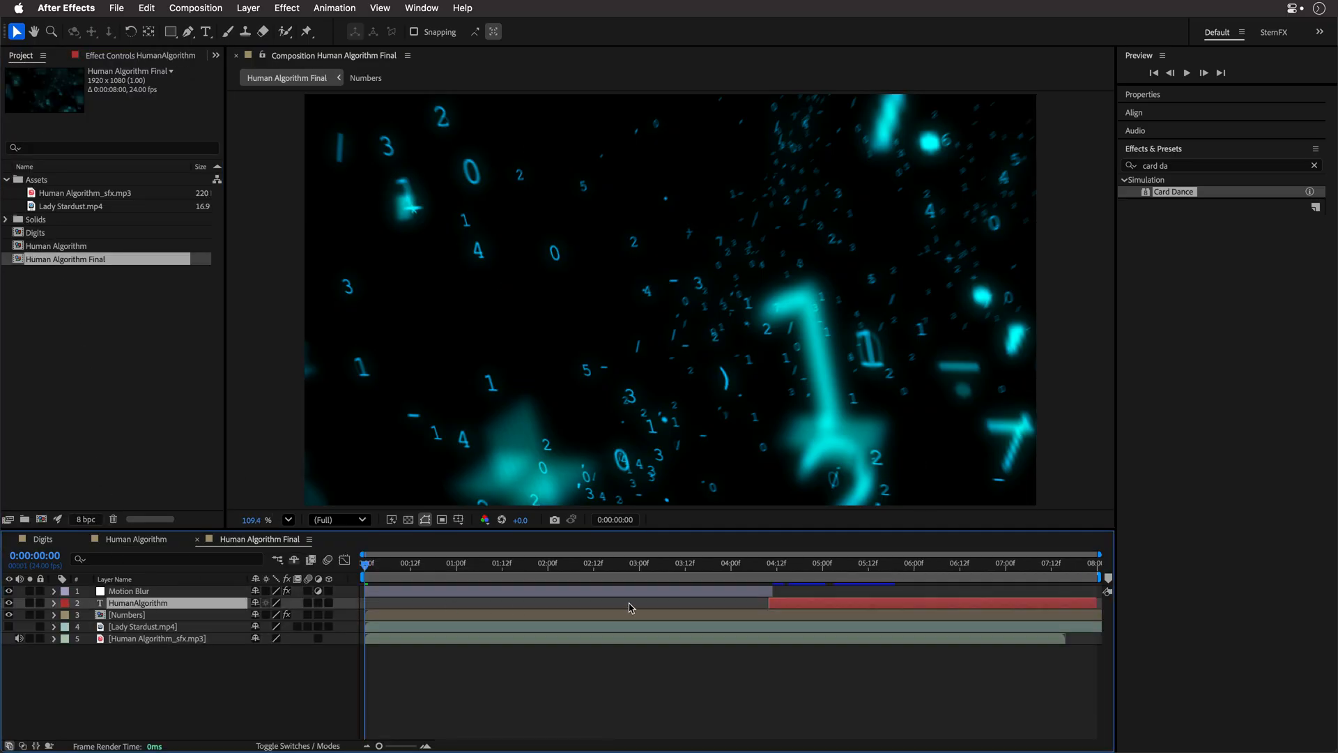
{"action": "left_click", "coordinate": [768, 563]}
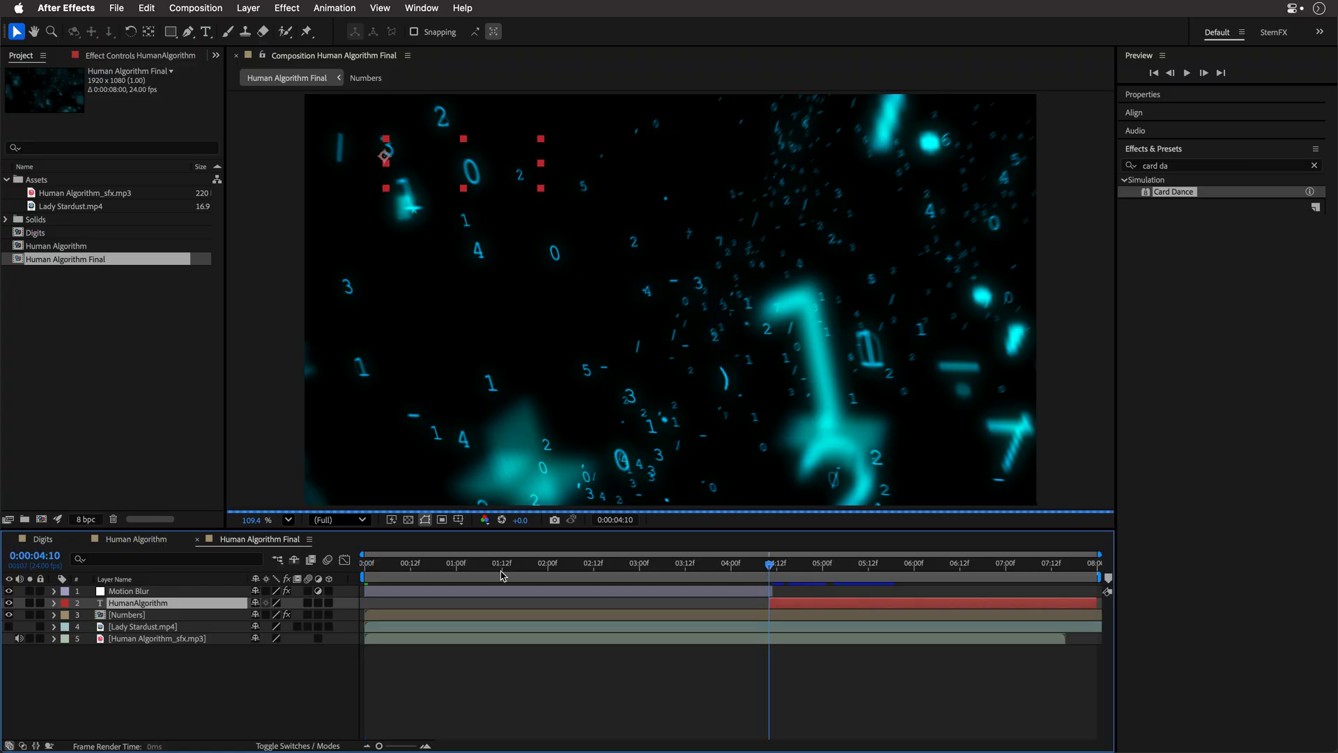
{"action": "left_click", "coordinate": [39, 539]}
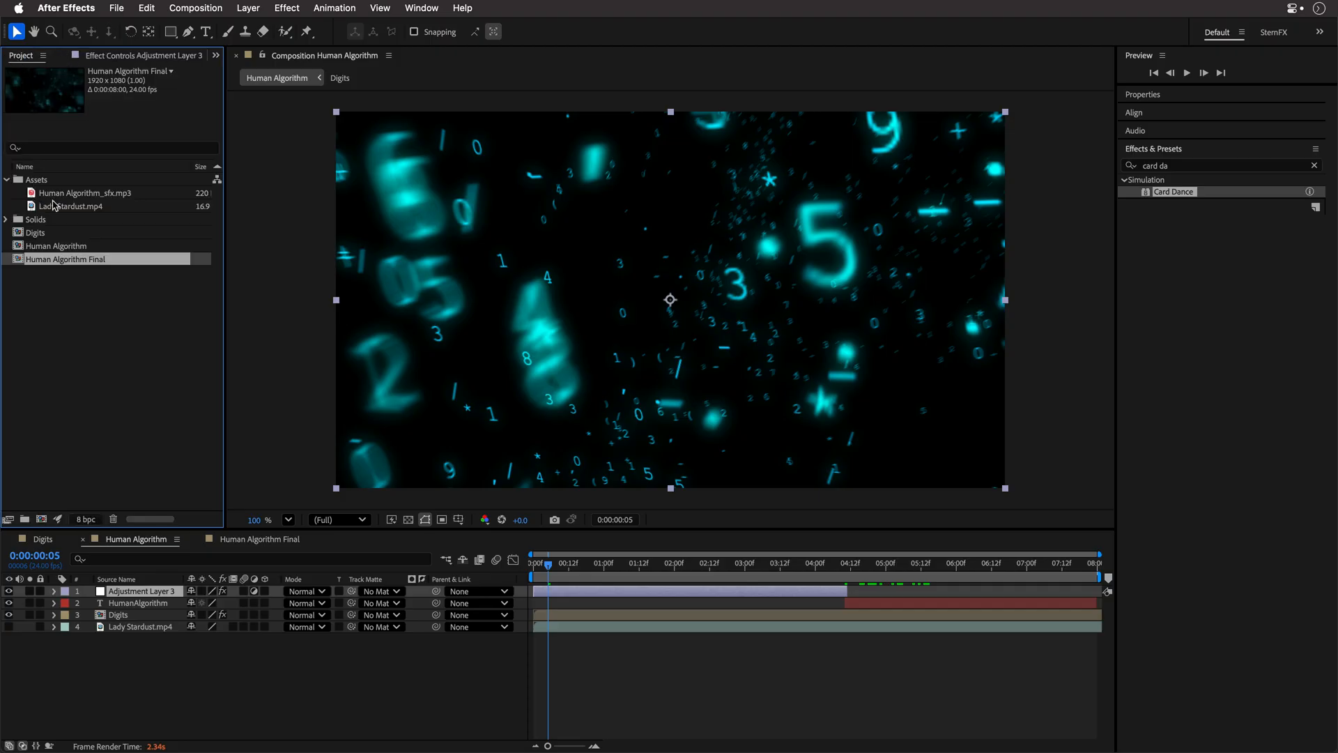
{"action": "left_click", "coordinate": [84, 192]}
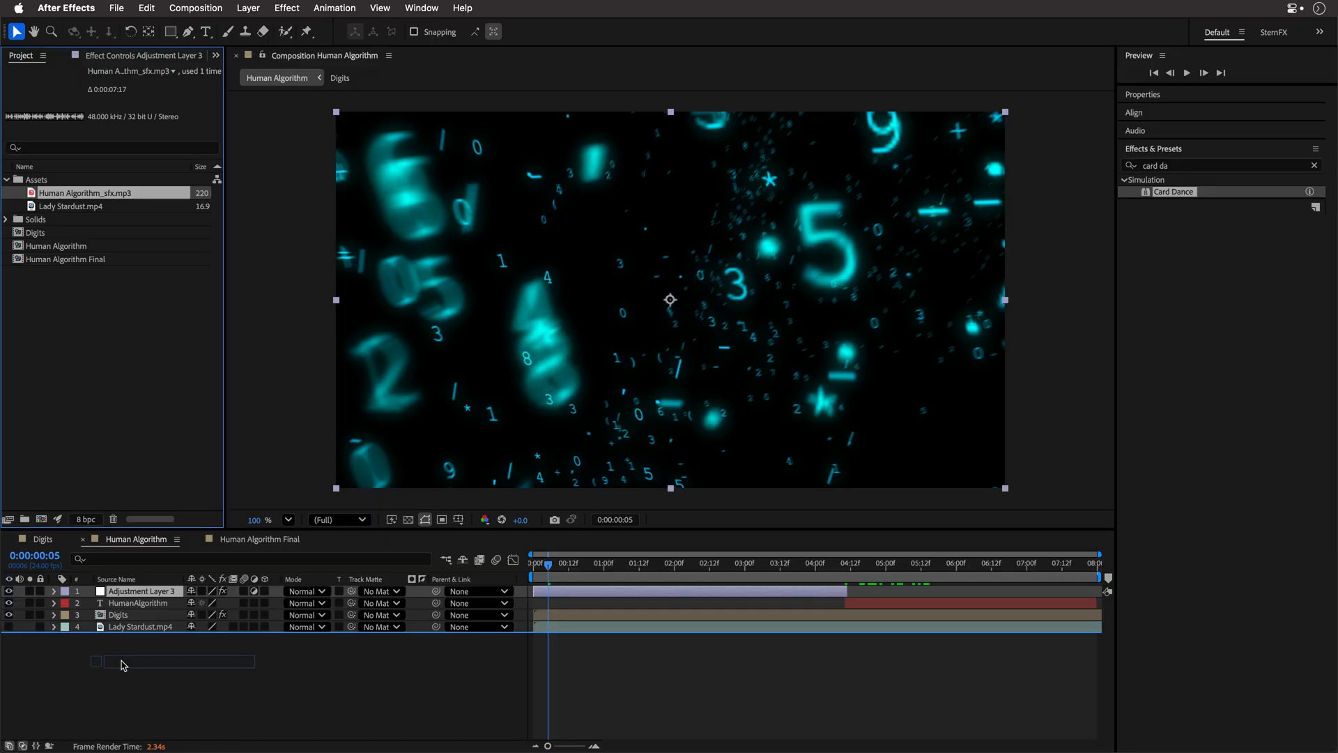